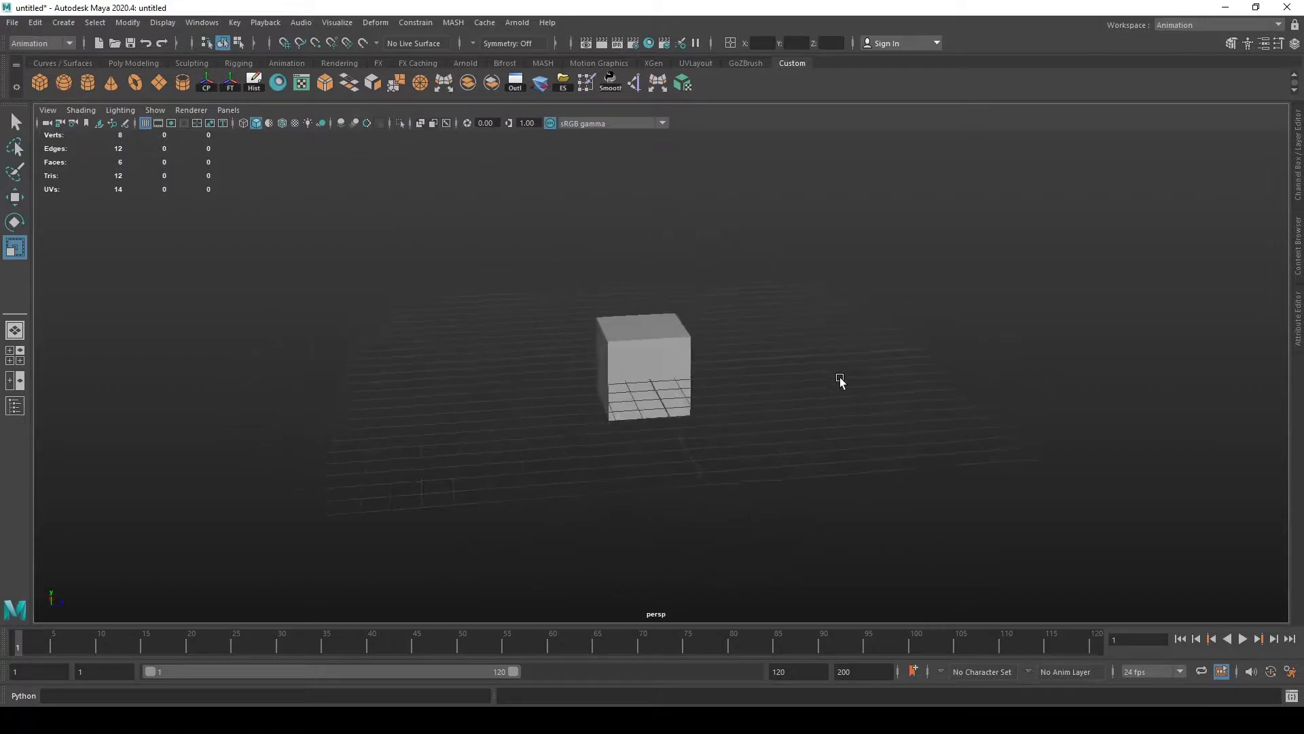
Tumble the perspective camera around the default cube to view it from other sides
{"action": "left_click", "coordinate": [644, 366]}
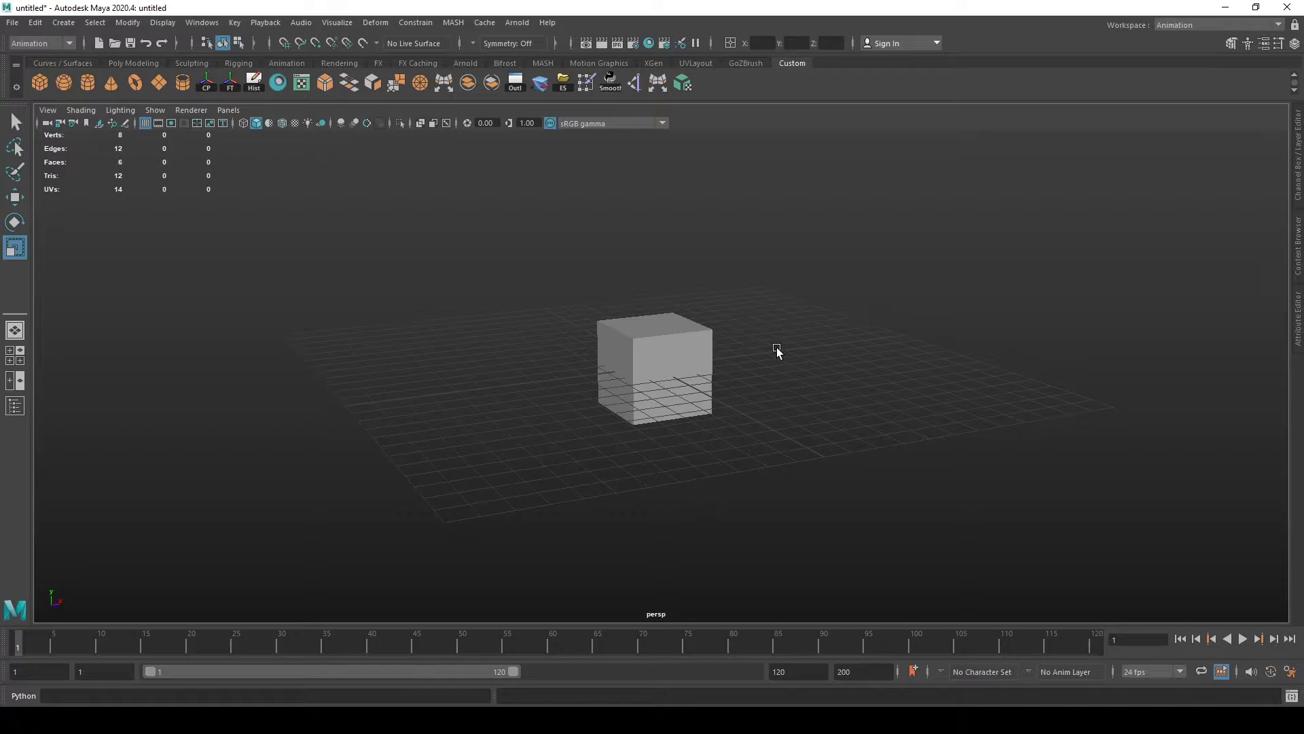
{"action": "mouse_move", "coordinate": [789, 349]}
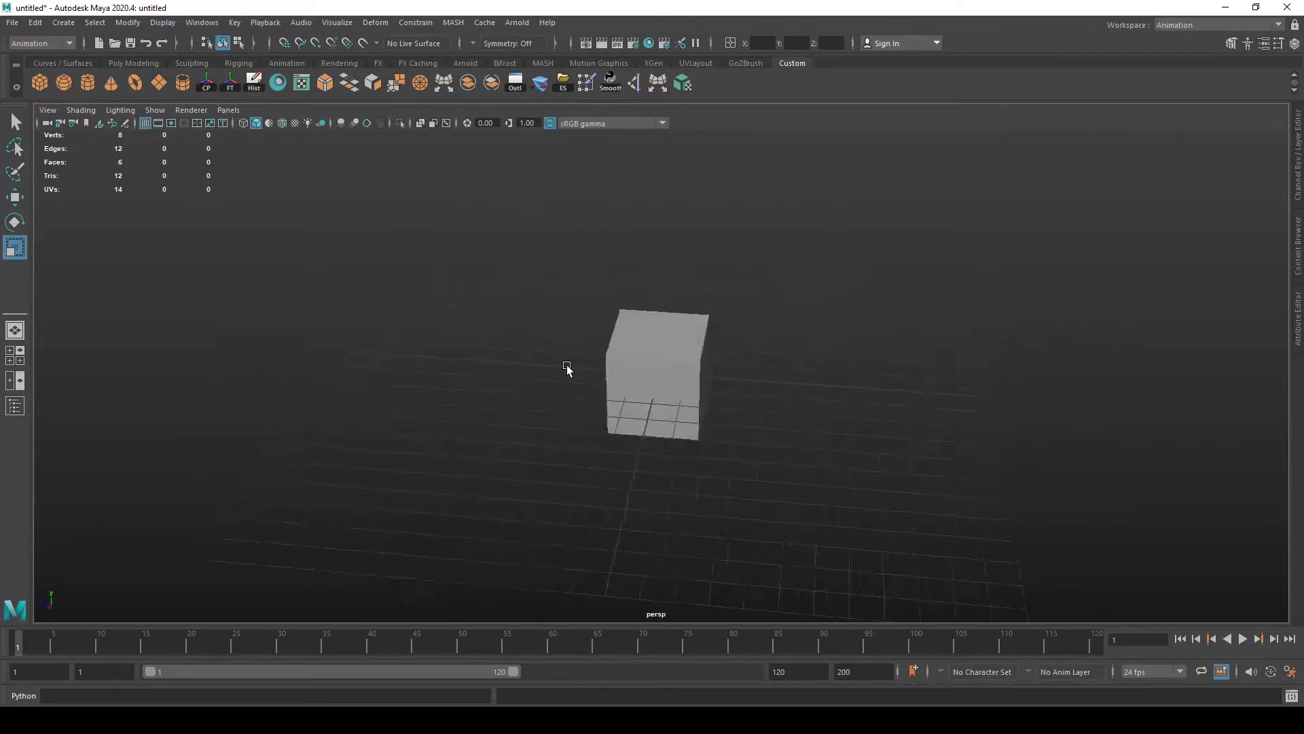
Orbit then pan the perspective camera so the cube shifts off-centre in the view
{"action": "left_click_drag", "start_coordinate": [568, 368], "coordinate": [772, 352]}
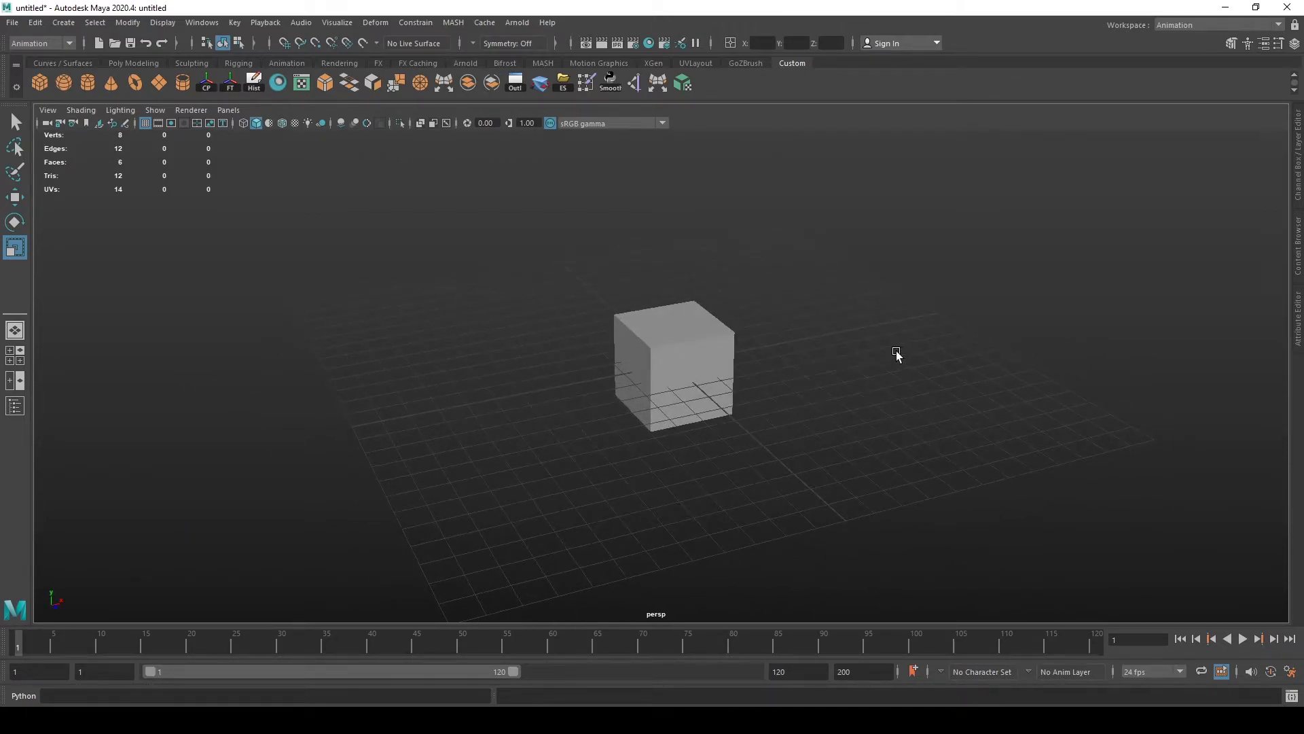
{"action": "mouse_move", "coordinate": [783, 324]}
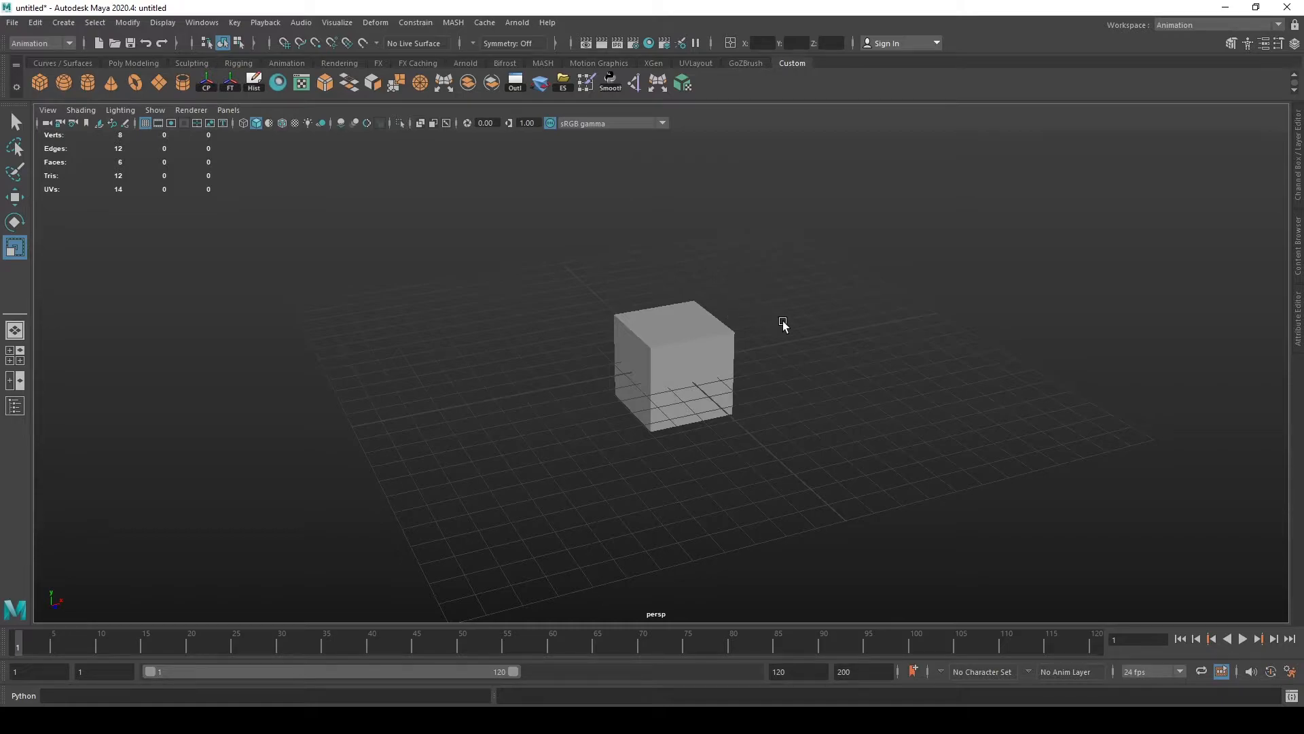
{"action": "mouse_move", "coordinate": [795, 334]}
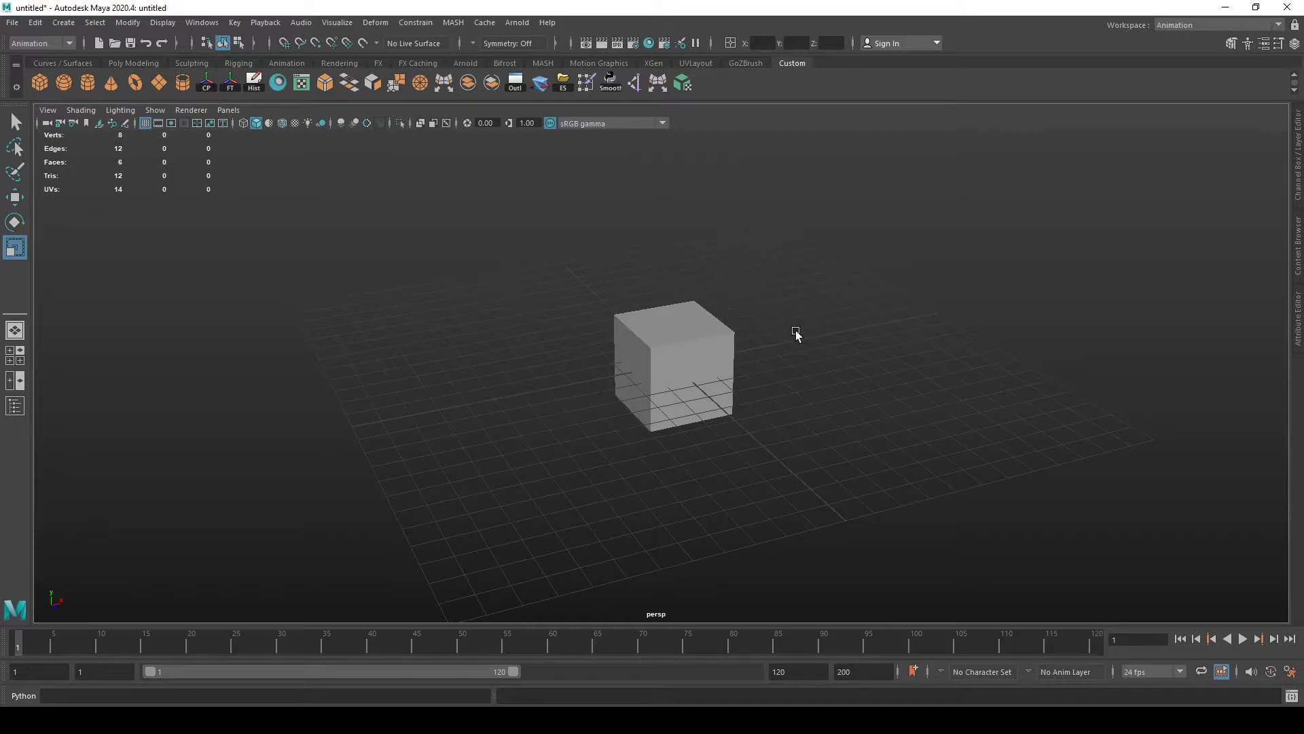
{"action": "mouse_move", "coordinate": [851, 354]}
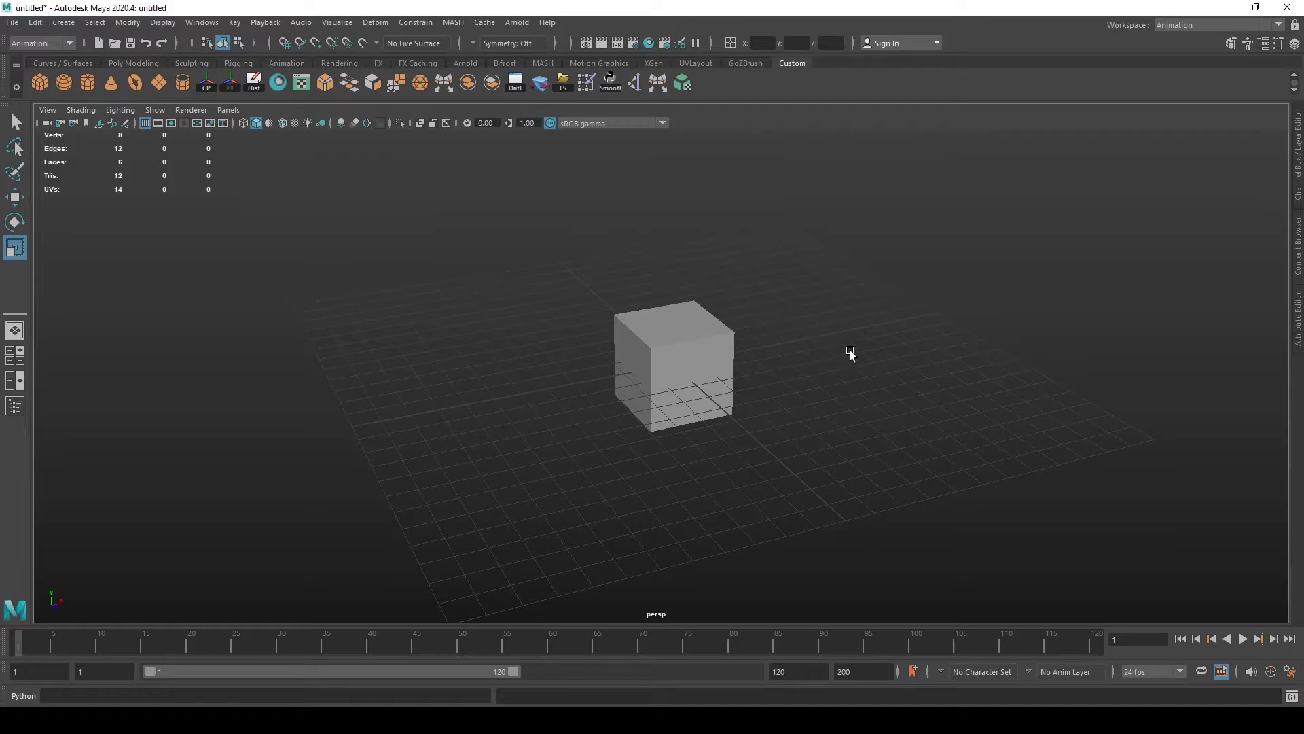
{"action": "left_click_drag", "start_coordinate": [851, 351], "coordinate": [651, 299]}
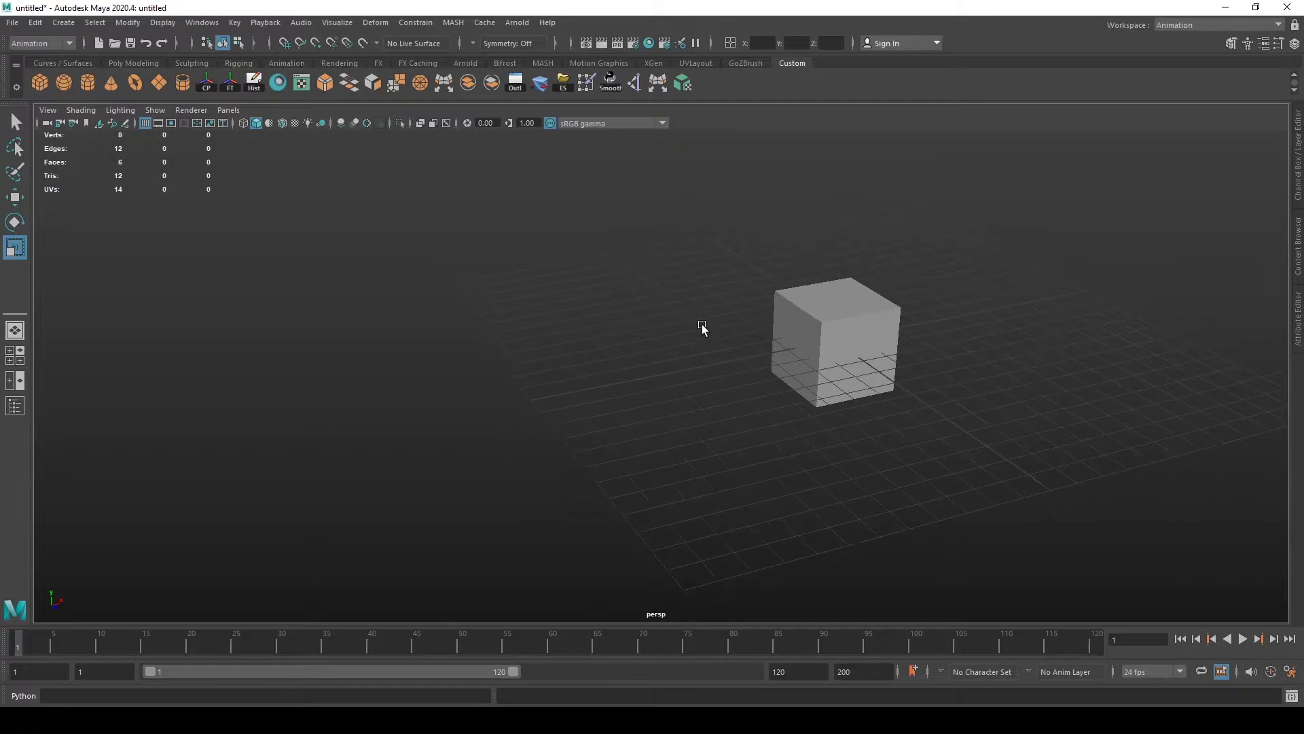
{"action": "mouse_move", "coordinate": [525, 329]}
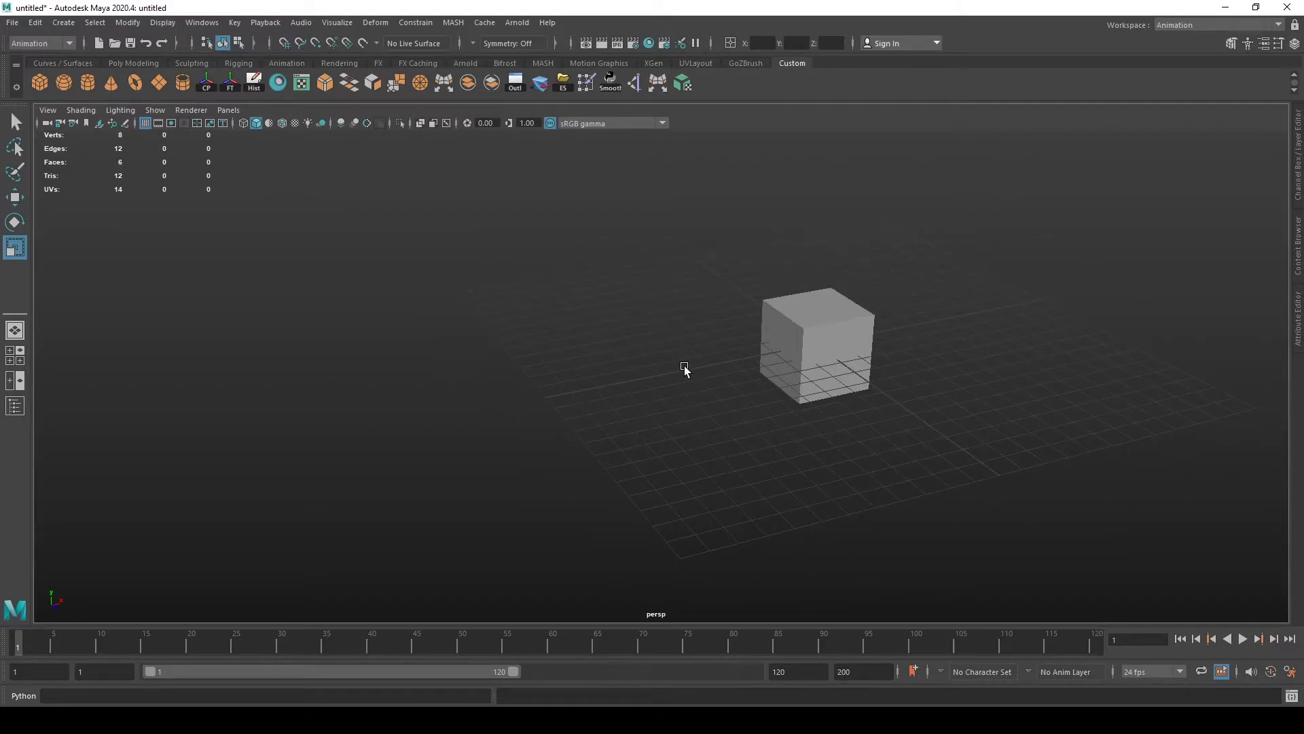
{"action": "mouse_move", "coordinate": [640, 364]}
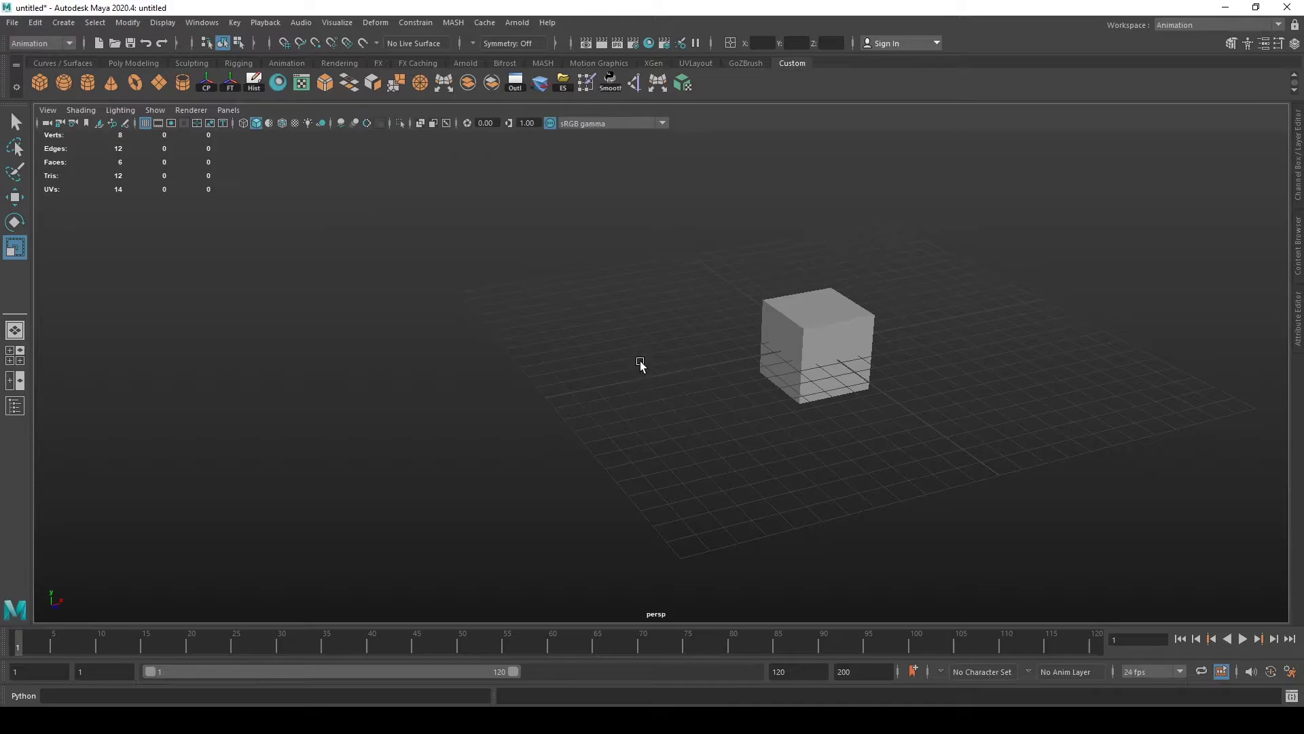
{"action": "mouse_move", "coordinate": [636, 362]}
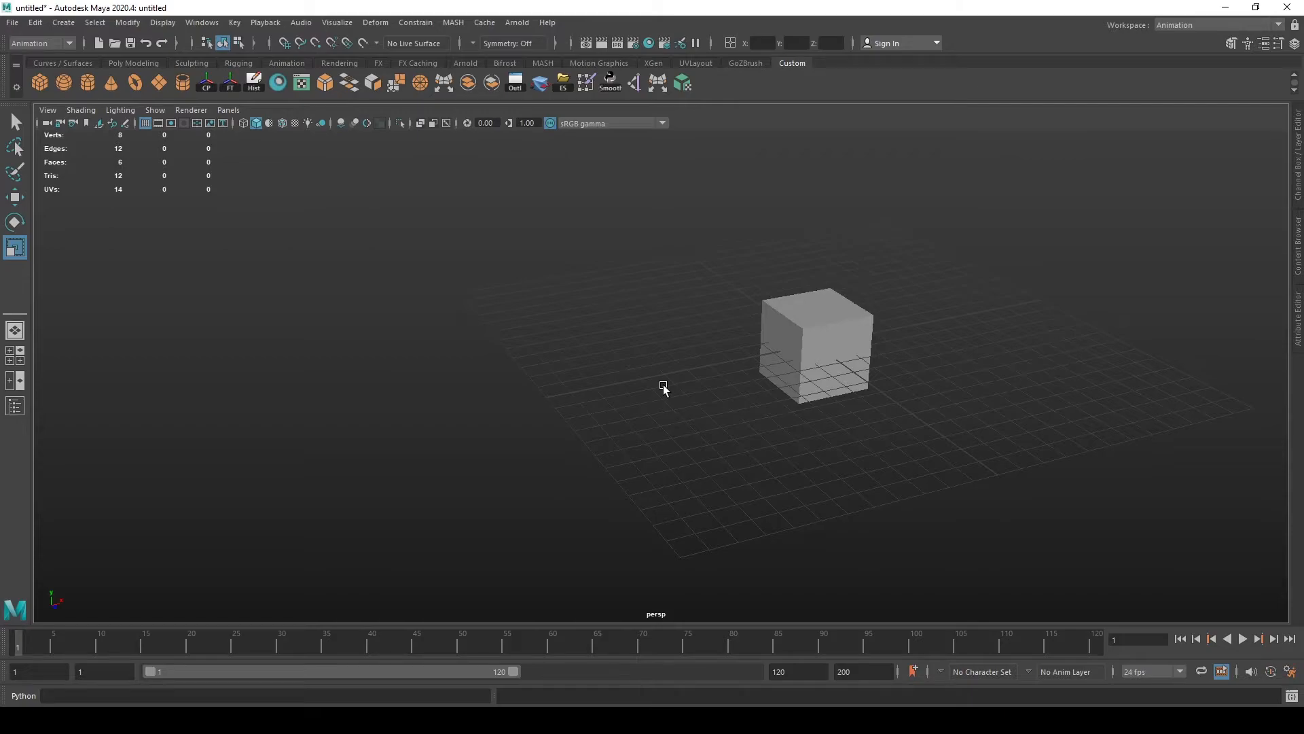
{"action": "mouse_move", "coordinate": [713, 393]}
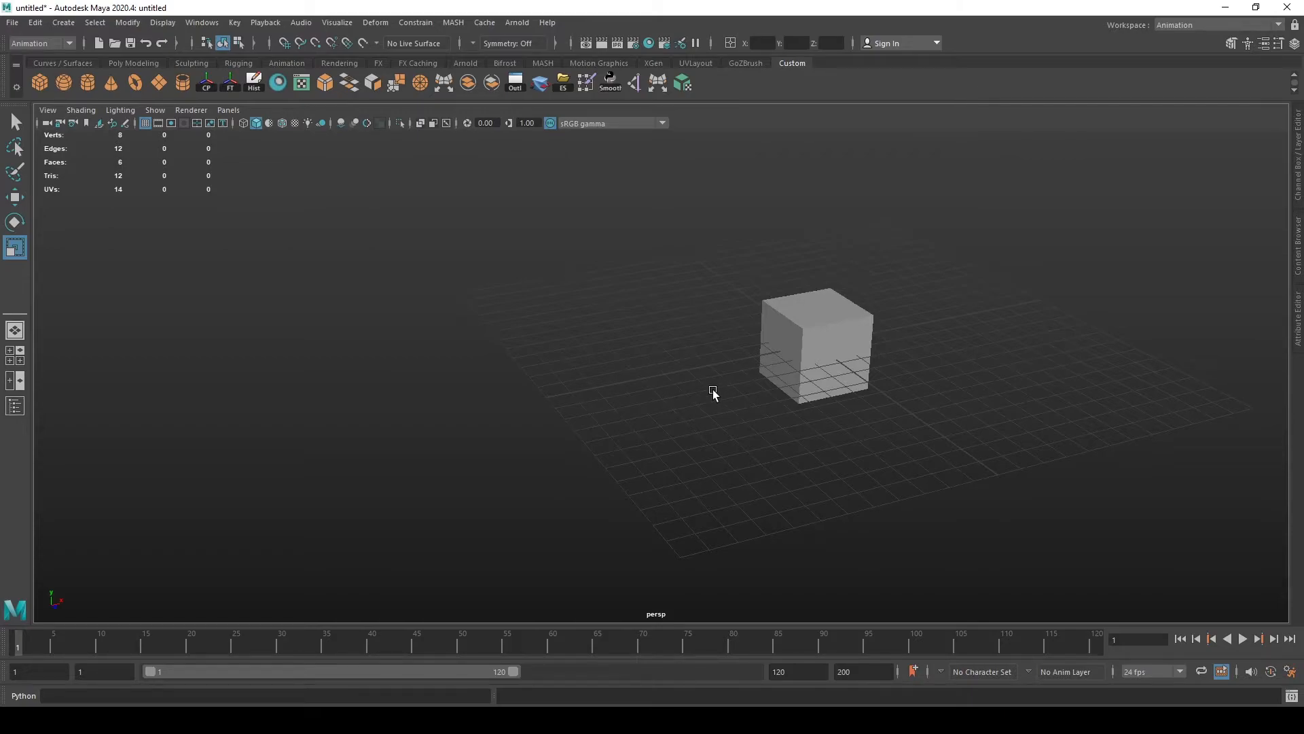
{"action": "mouse_move", "coordinate": [745, 385]}
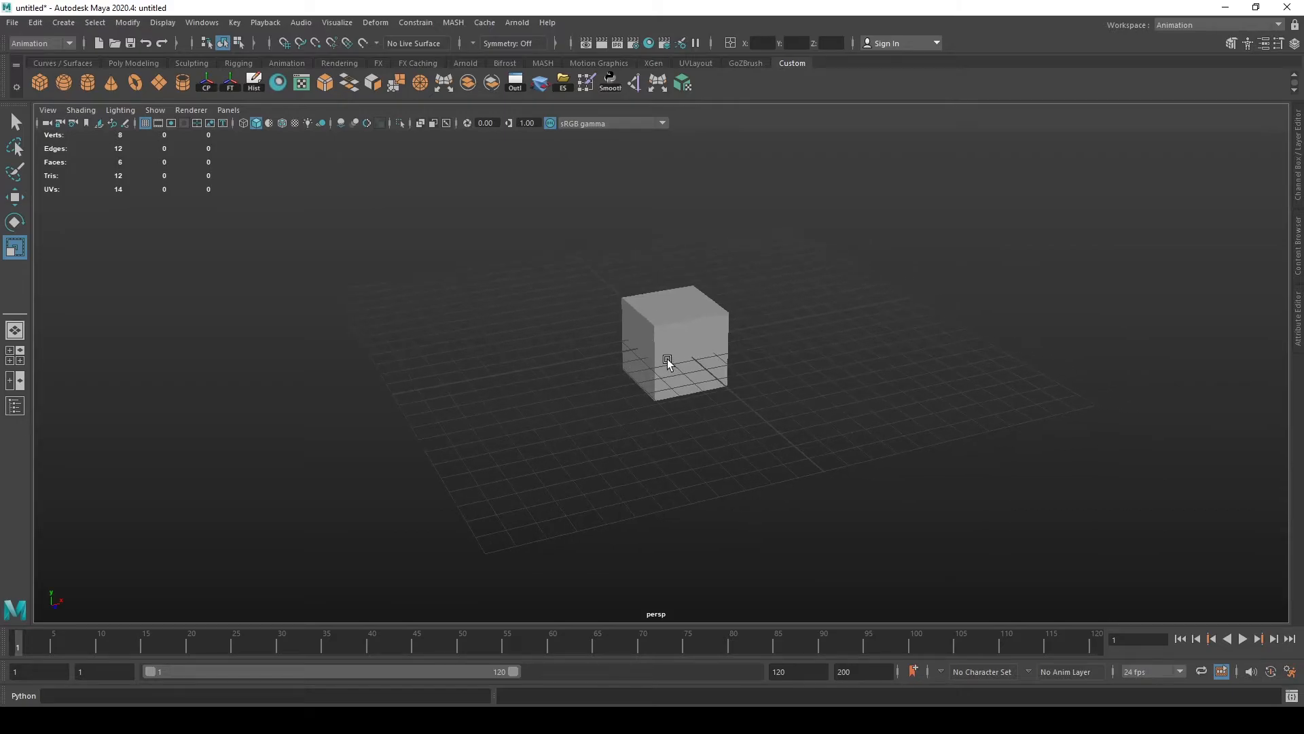
{"action": "mouse_move", "coordinate": [655, 368]}
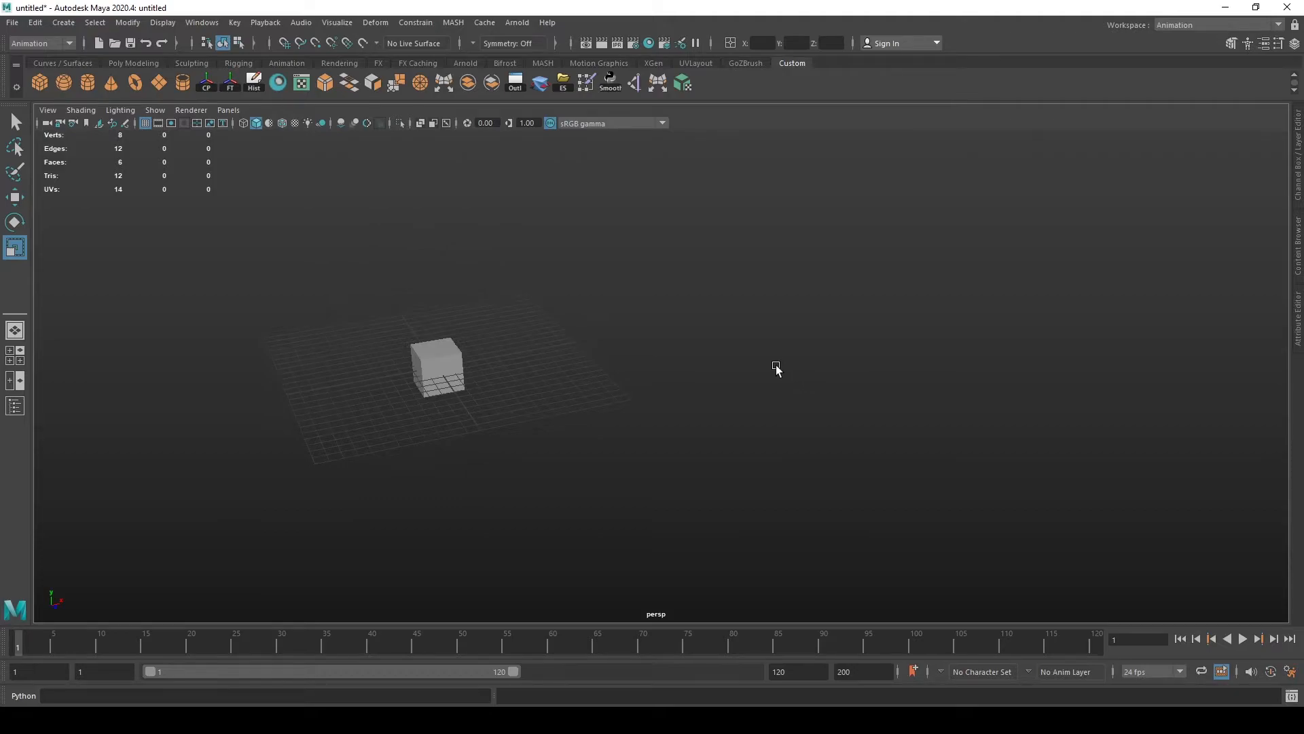
{"action": "mouse_move", "coordinate": [469, 365]}
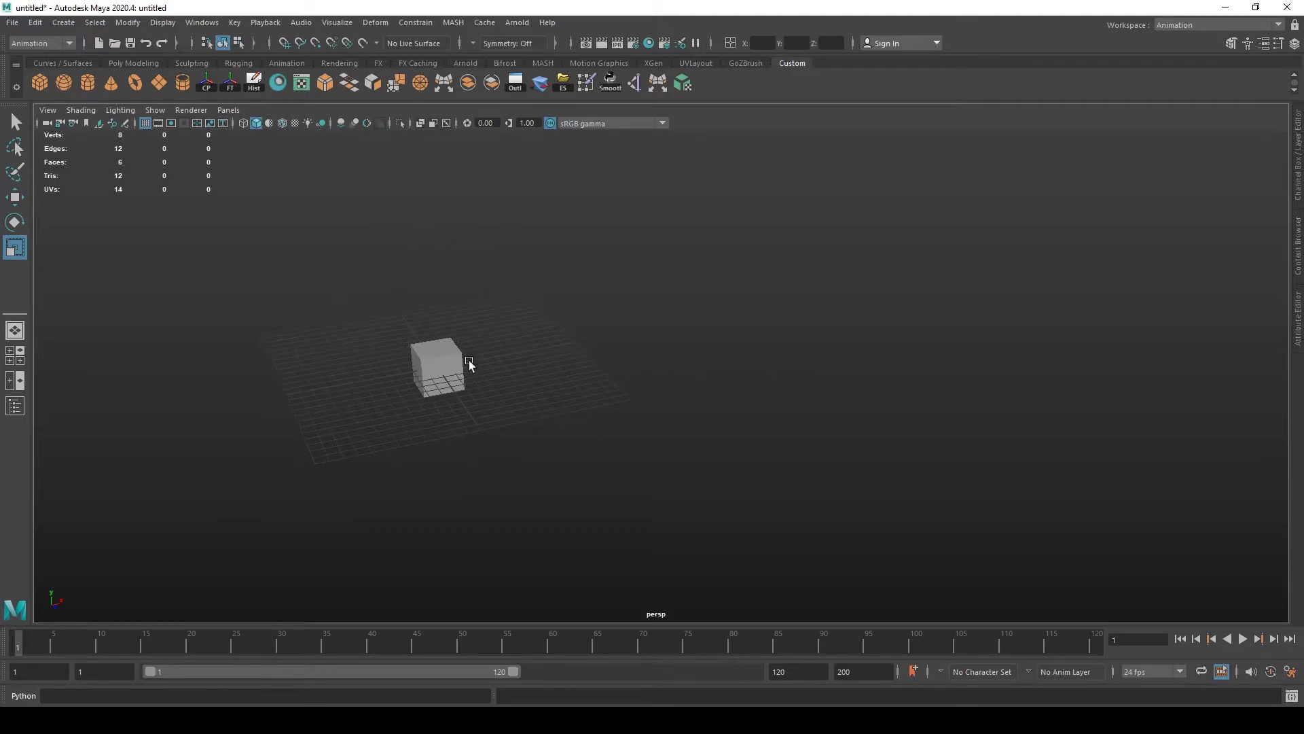
Select the cube to frame it at the view centre, then clear the selection
{"action": "left_click", "coordinate": [439, 366]}
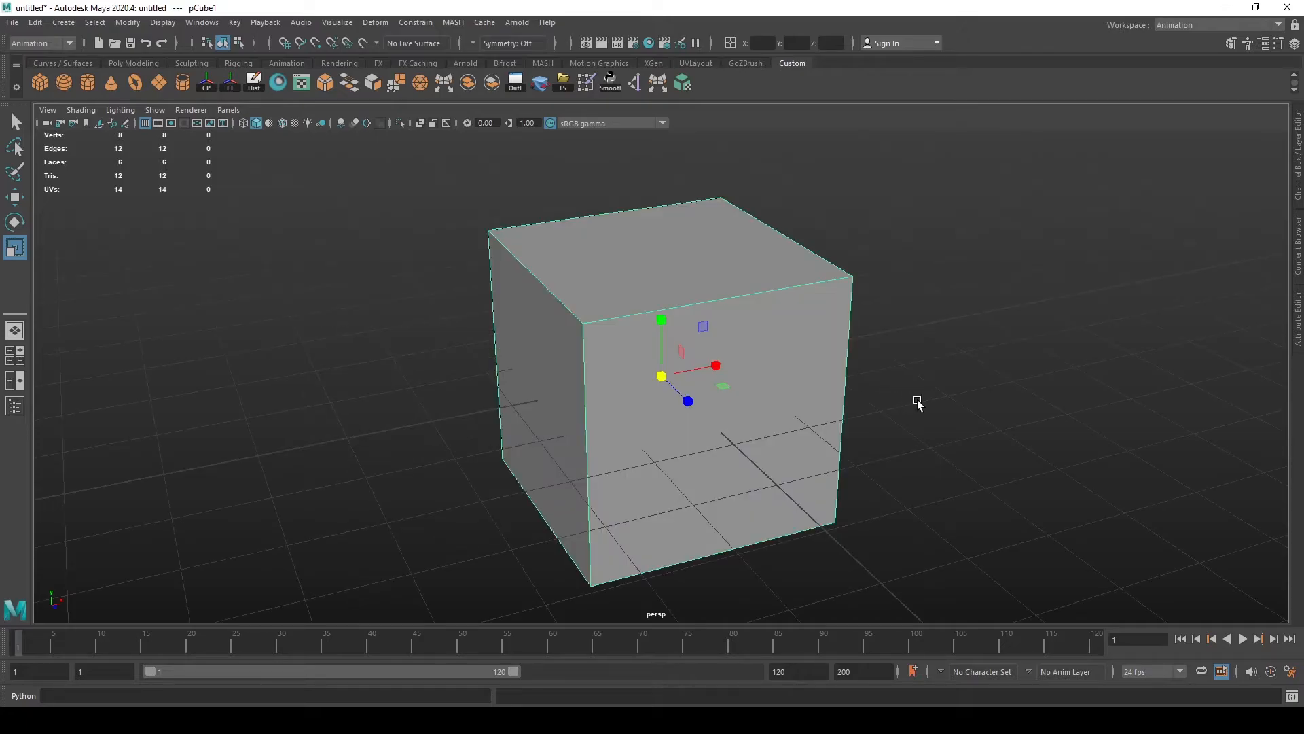
{"action": "mouse_move", "coordinate": [913, 403]}
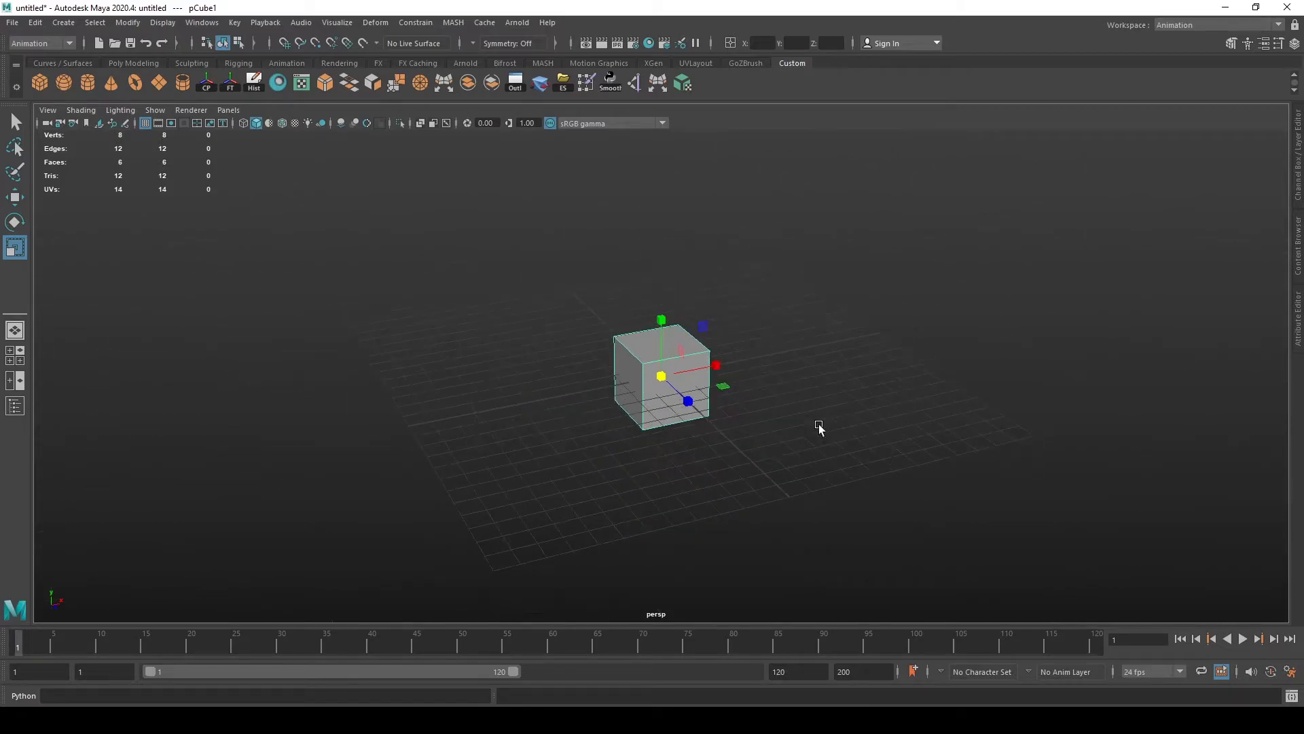
{"action": "left_click", "coordinate": [829, 418]}
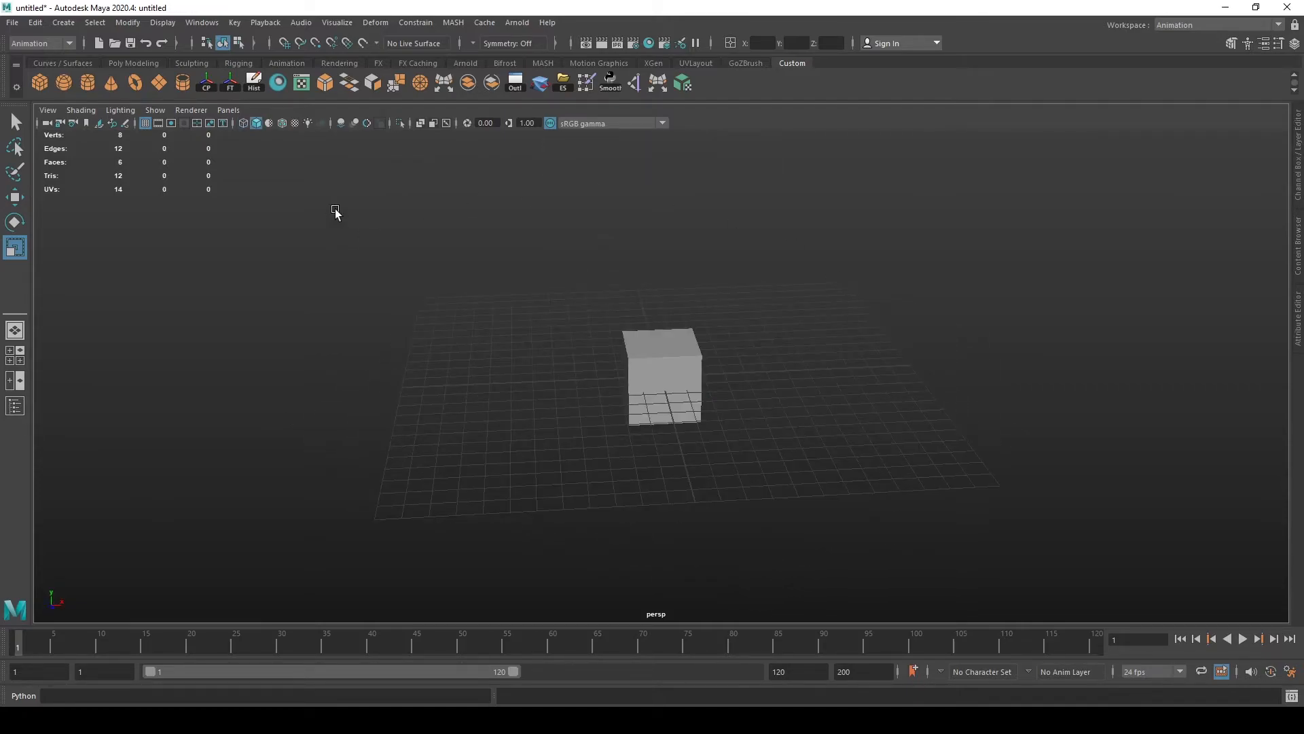
Tumble the perspective camera slightly so the cube sits nearer the grid centre
{"action": "left_click_drag", "start_coordinate": [336, 209], "coordinate": [1065, 571]}
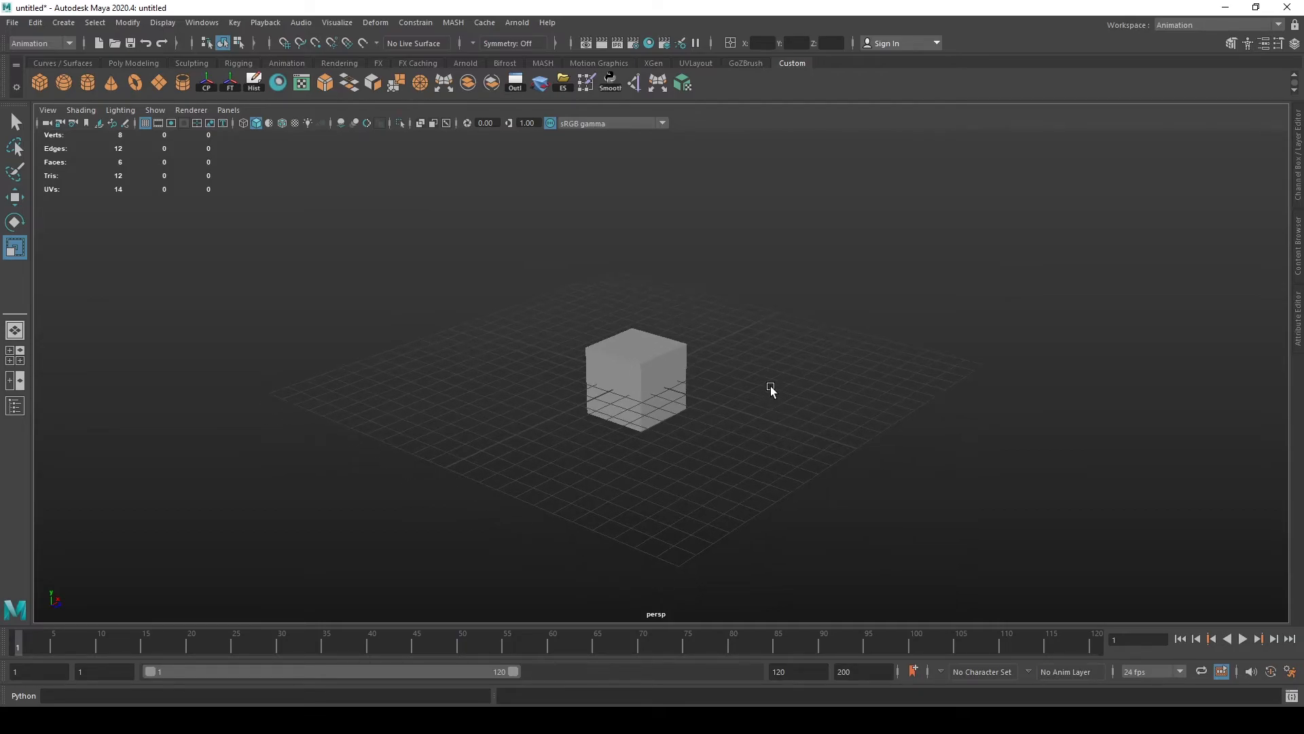
{"action": "mouse_move", "coordinate": [615, 385]}
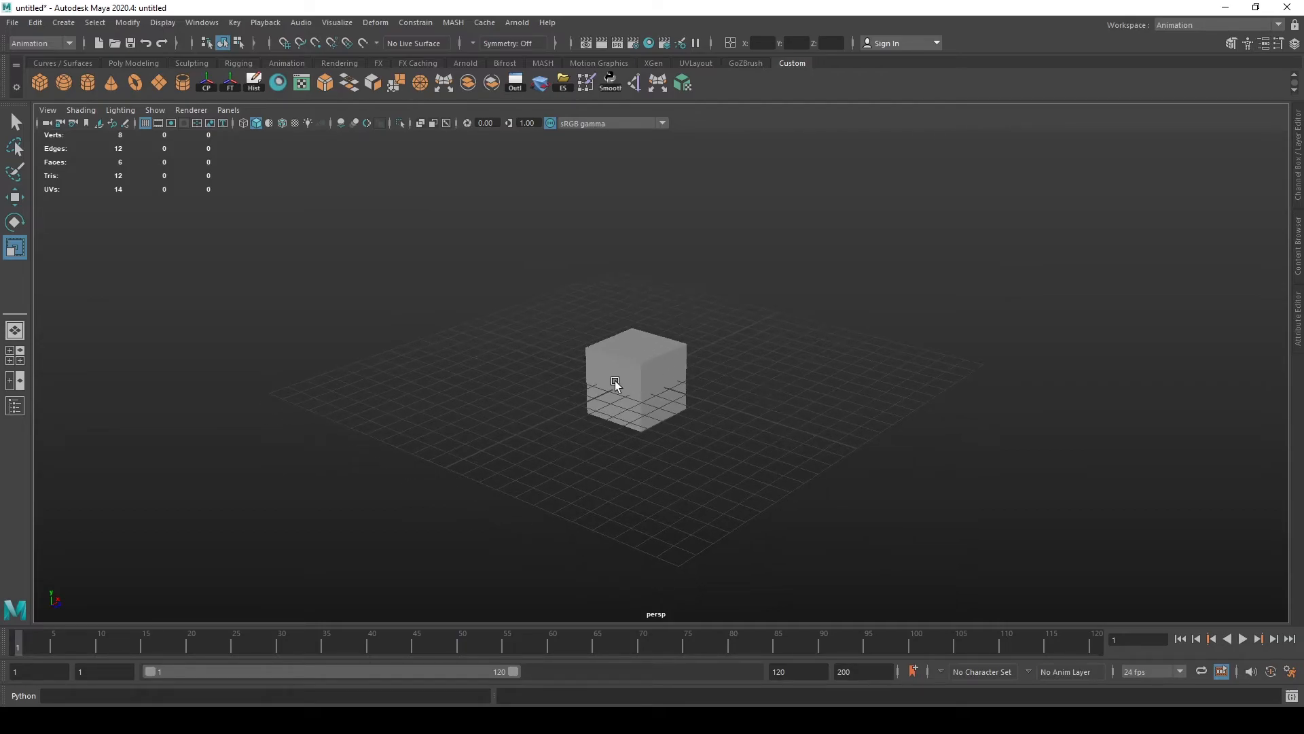
{"action": "mouse_move", "coordinate": [661, 303]}
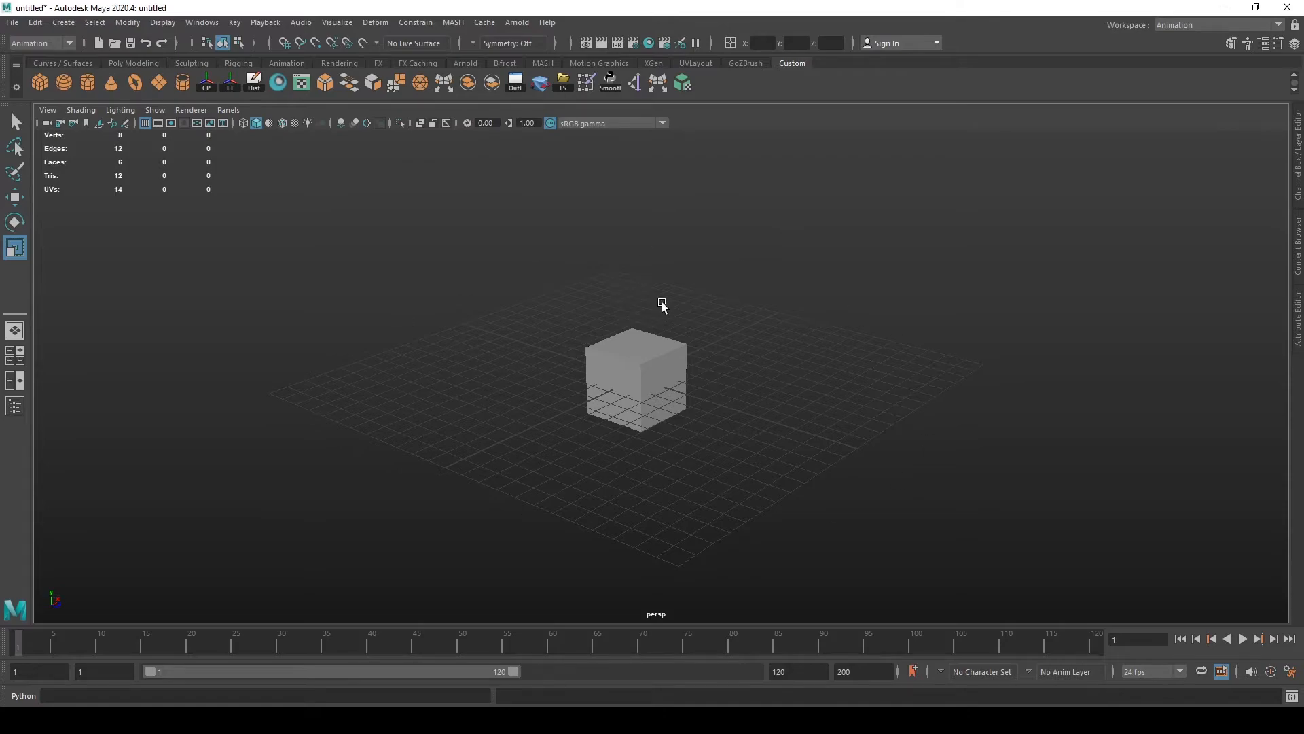
{"action": "mouse_move", "coordinate": [707, 314]}
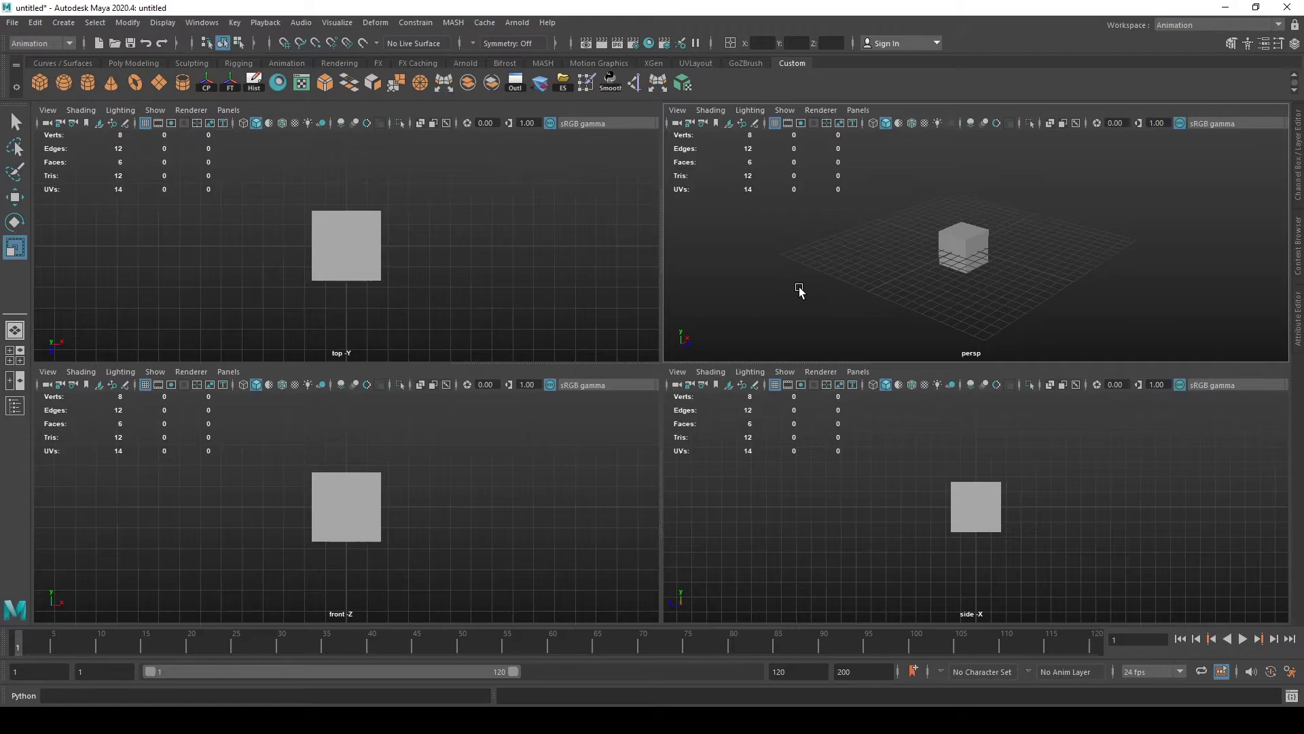
{"action": "mouse_move", "coordinate": [532, 508]}
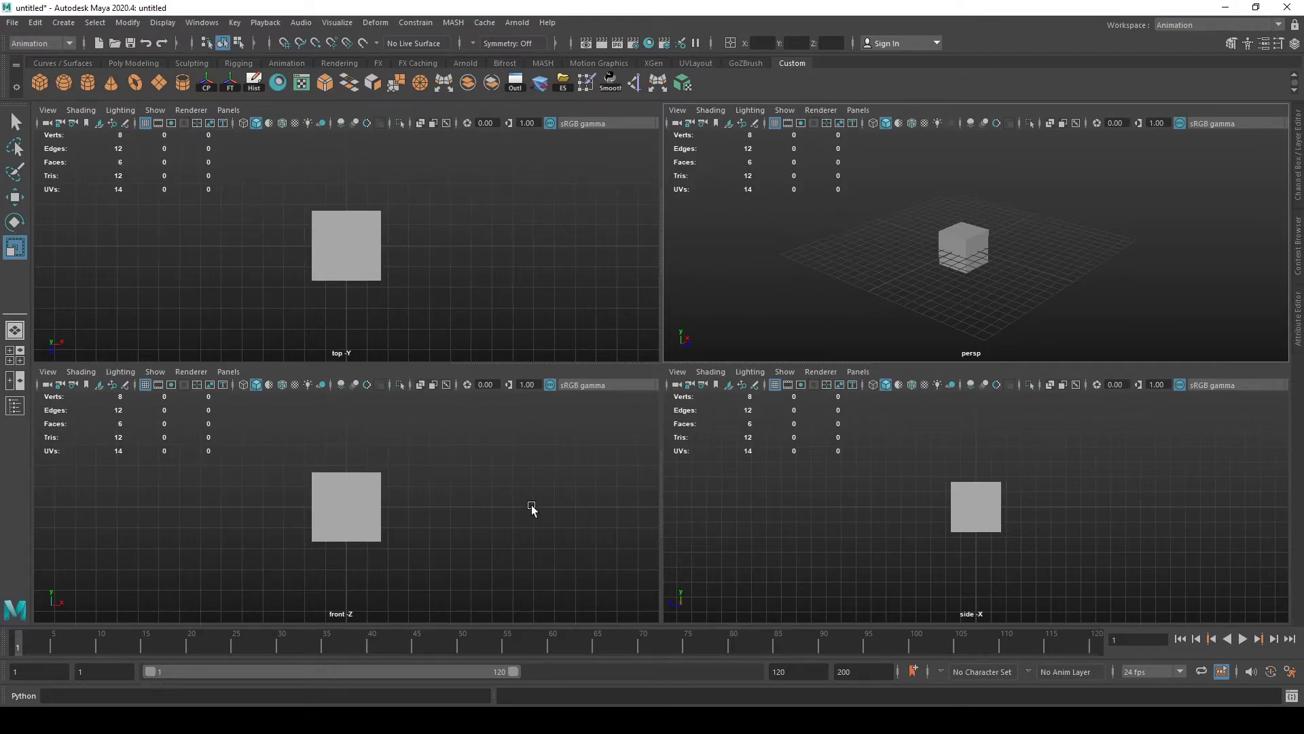
{"action": "mouse_move", "coordinate": [731, 458]}
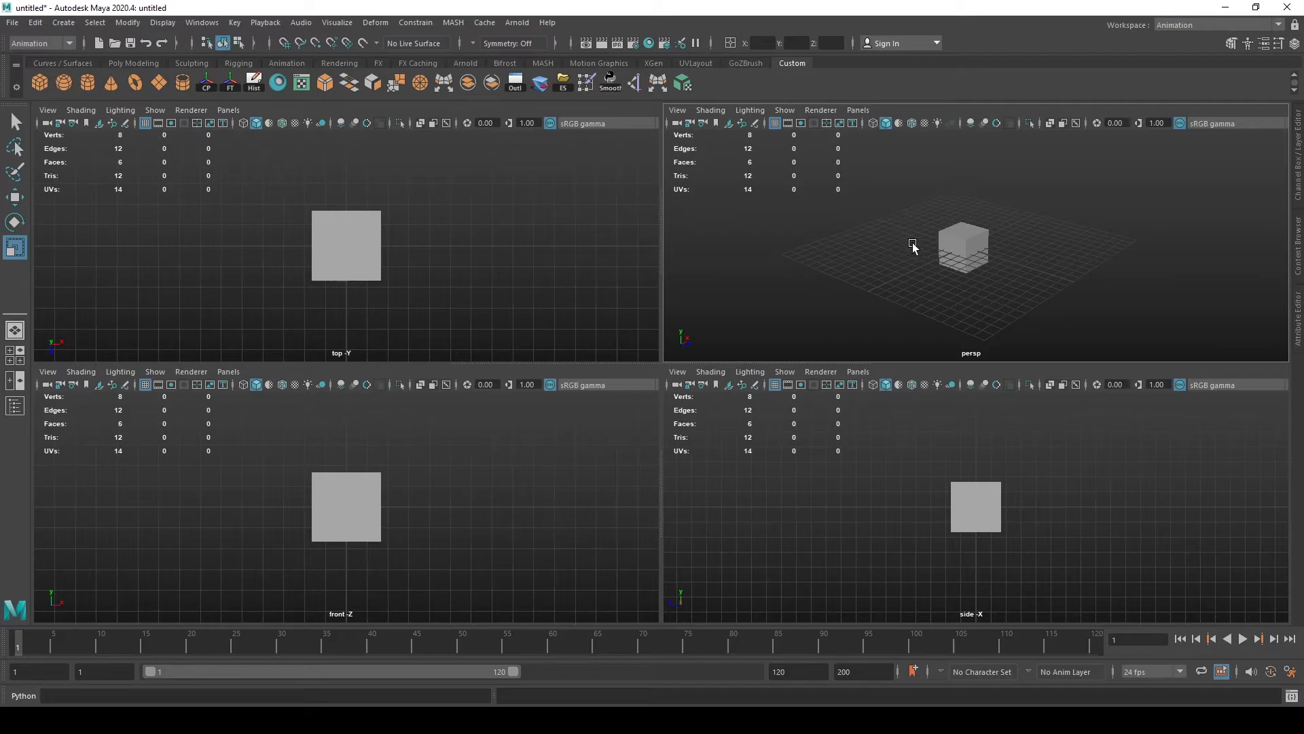
{"action": "mouse_move", "coordinate": [944, 268]}
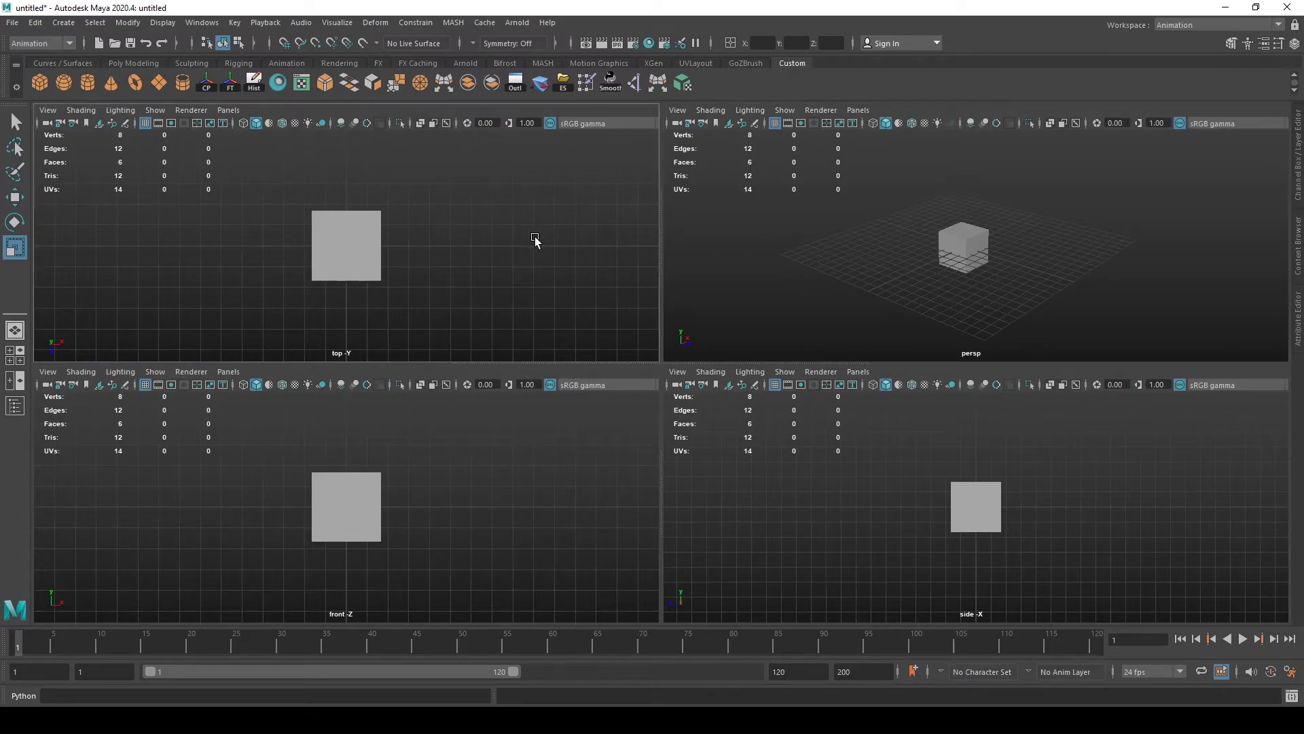
{"action": "mouse_move", "coordinate": [589, 269]}
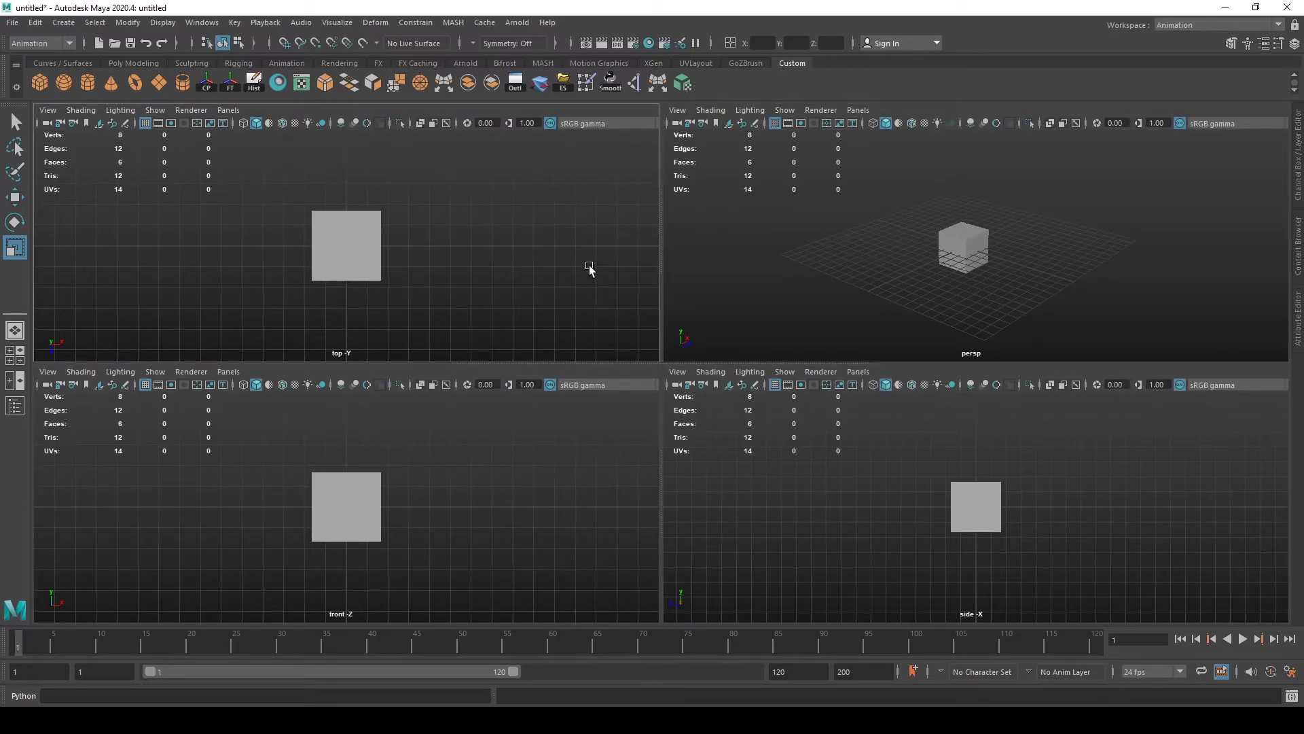
{"action": "mouse_move", "coordinate": [595, 473]}
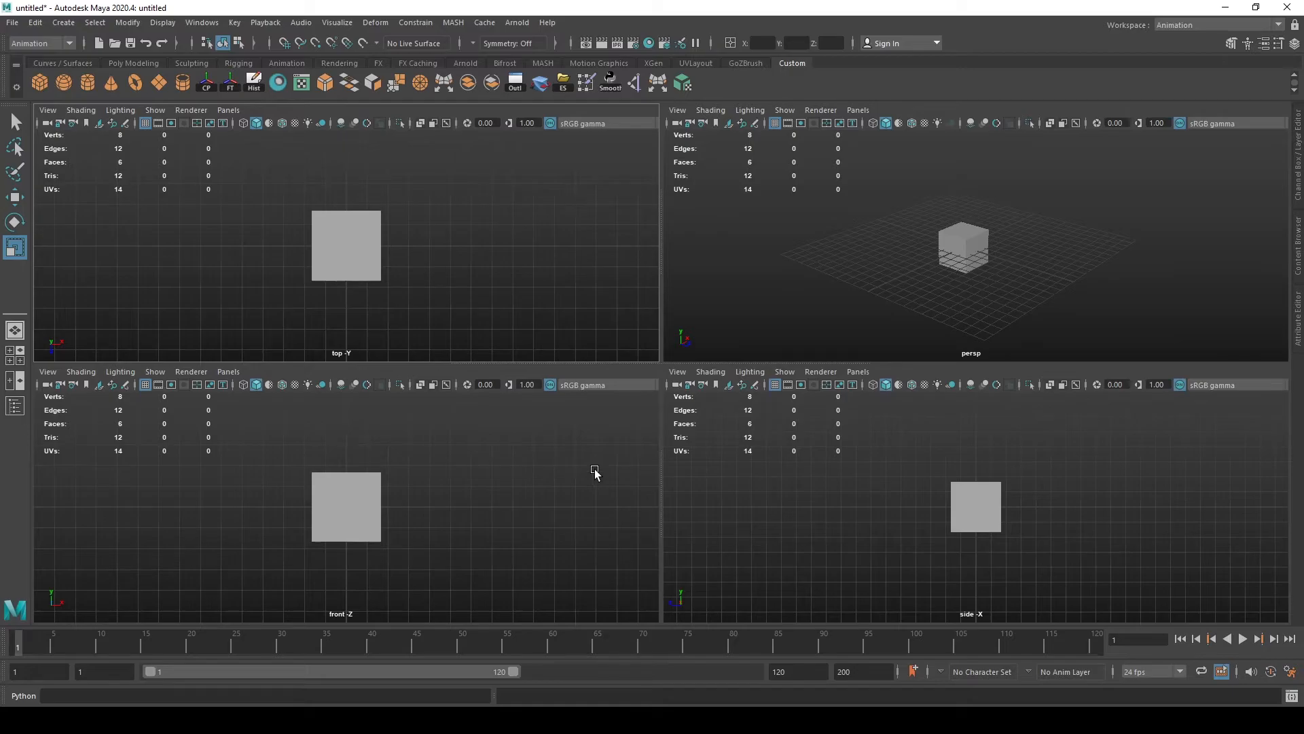
{"action": "mouse_move", "coordinate": [561, 489]}
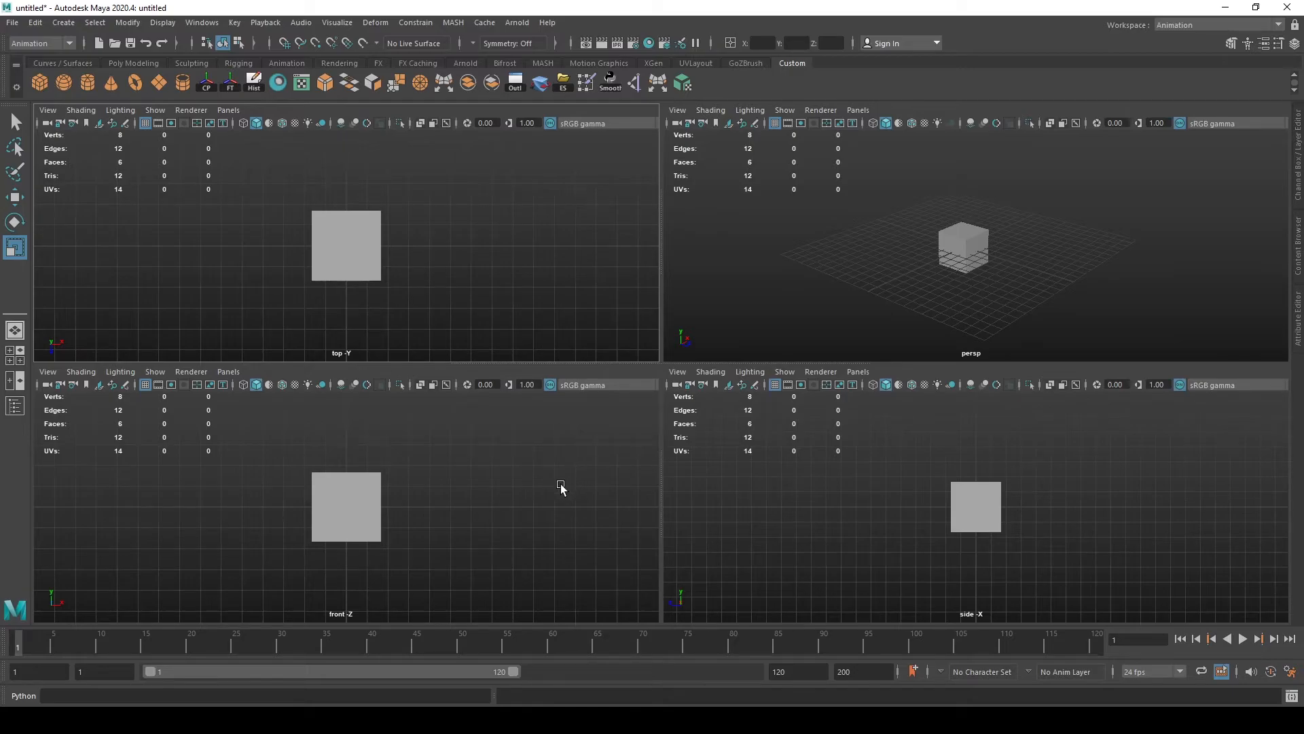
{"action": "mouse_move", "coordinate": [322, 344]}
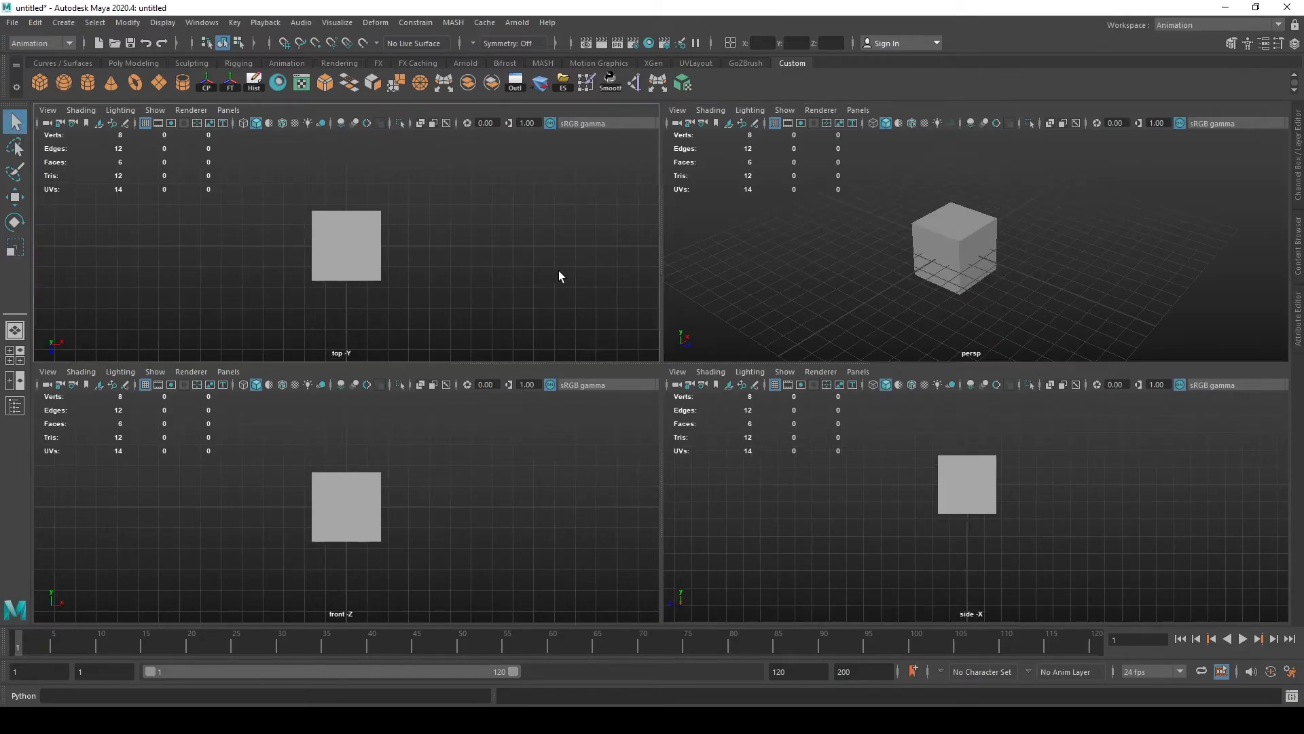
{"action": "mouse_move", "coordinate": [744, 276]}
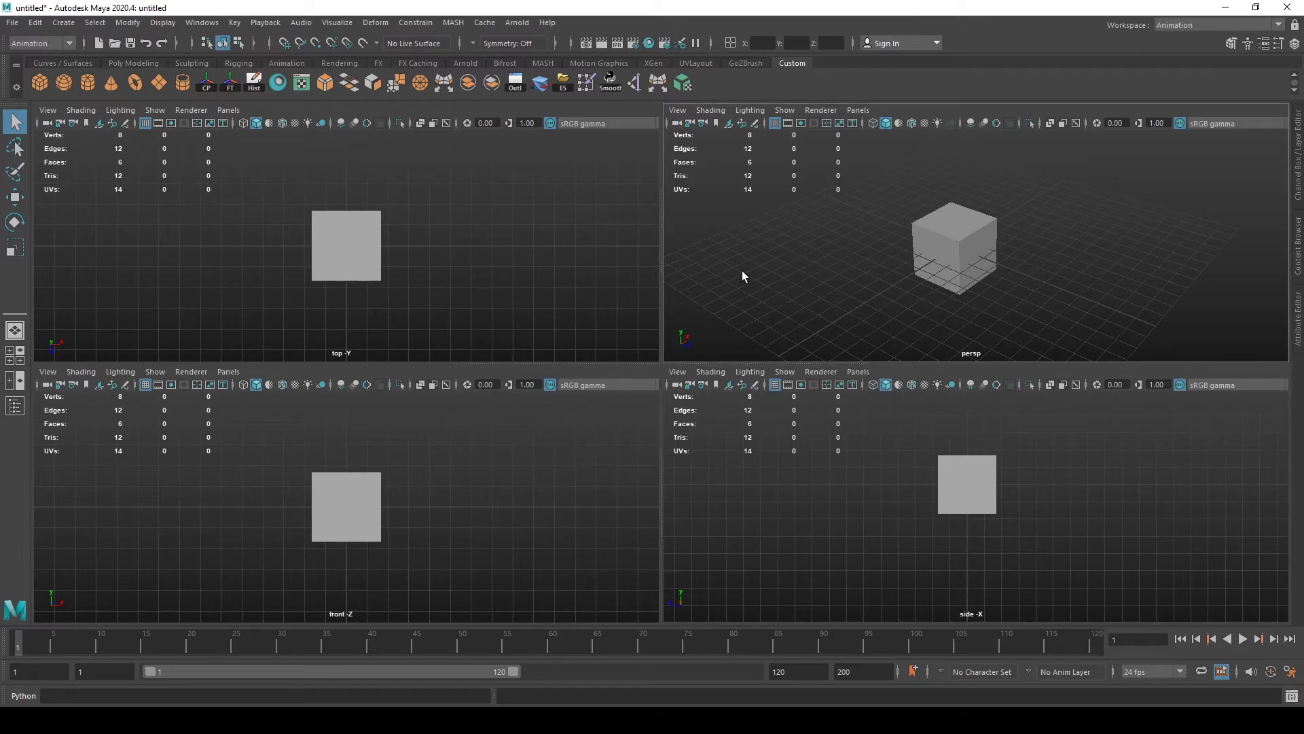
{"action": "mouse_move", "coordinate": [443, 261]}
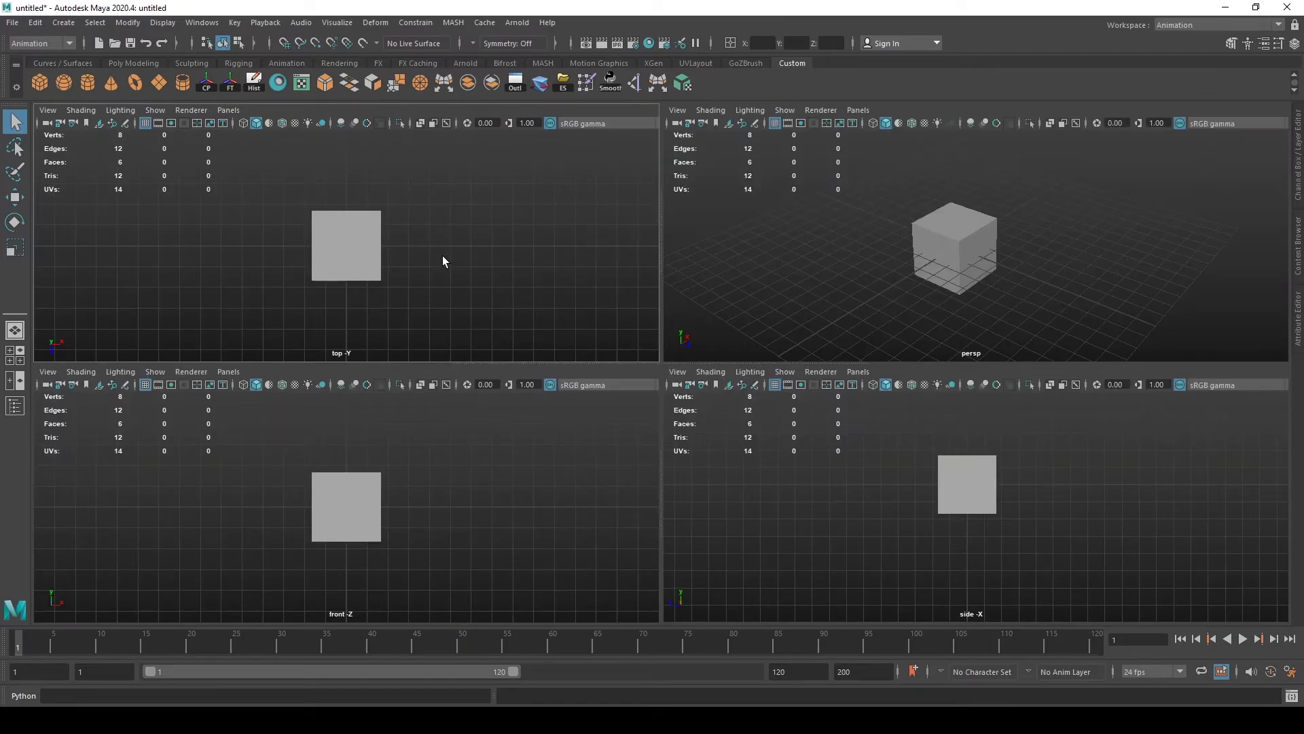
{"action": "mouse_move", "coordinate": [781, 357]}
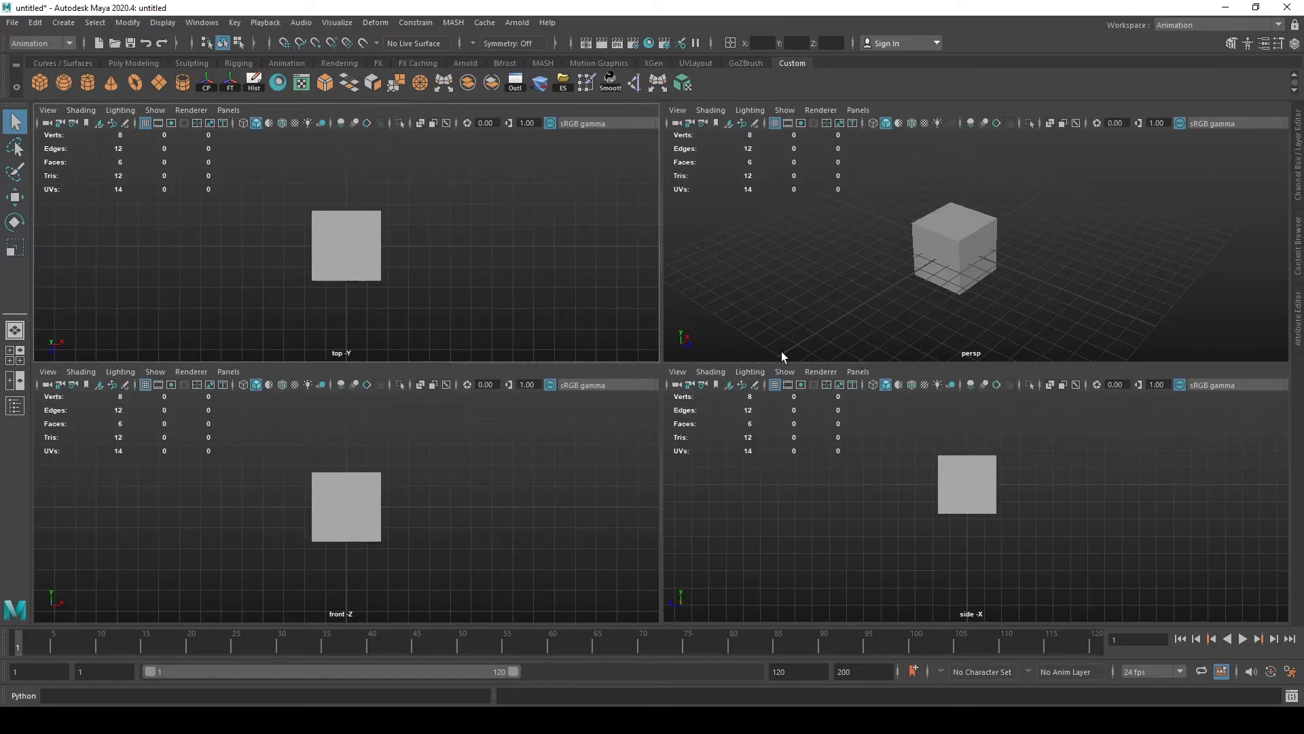
{"action": "mouse_move", "coordinate": [936, 564]}
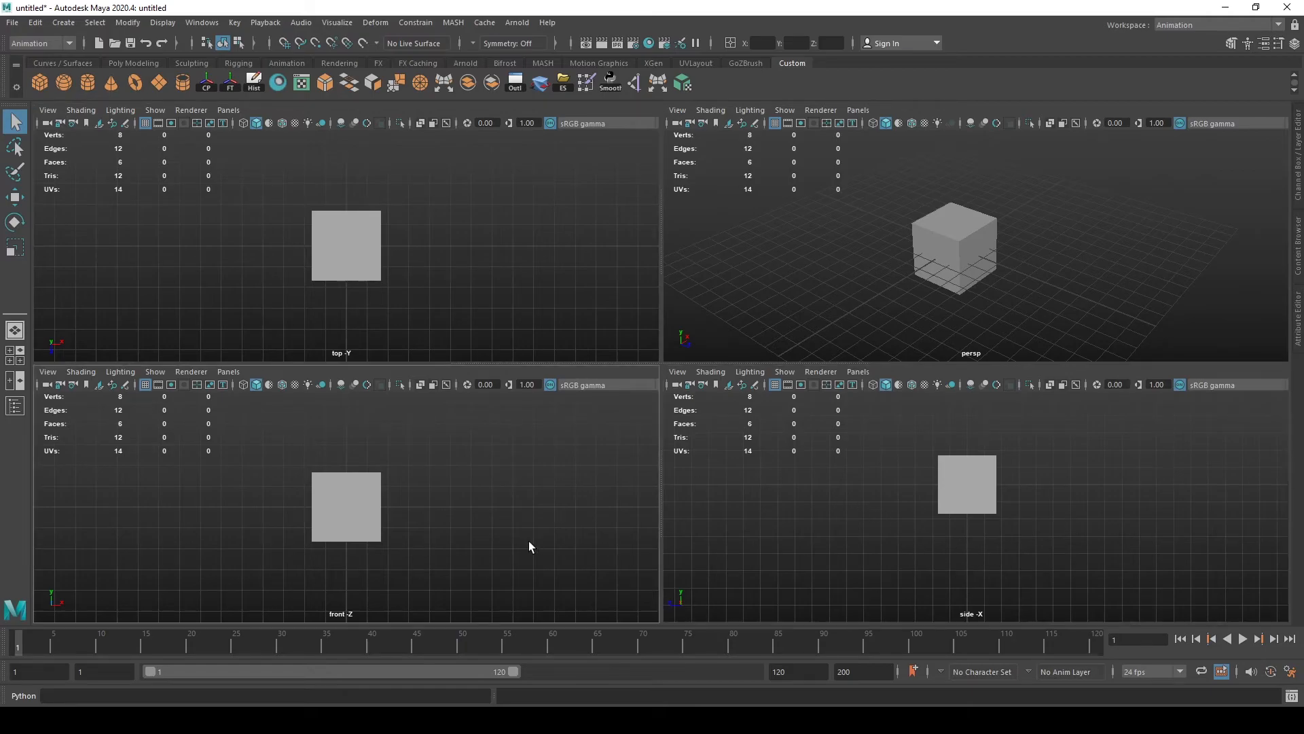
{"action": "mouse_move", "coordinate": [532, 542]}
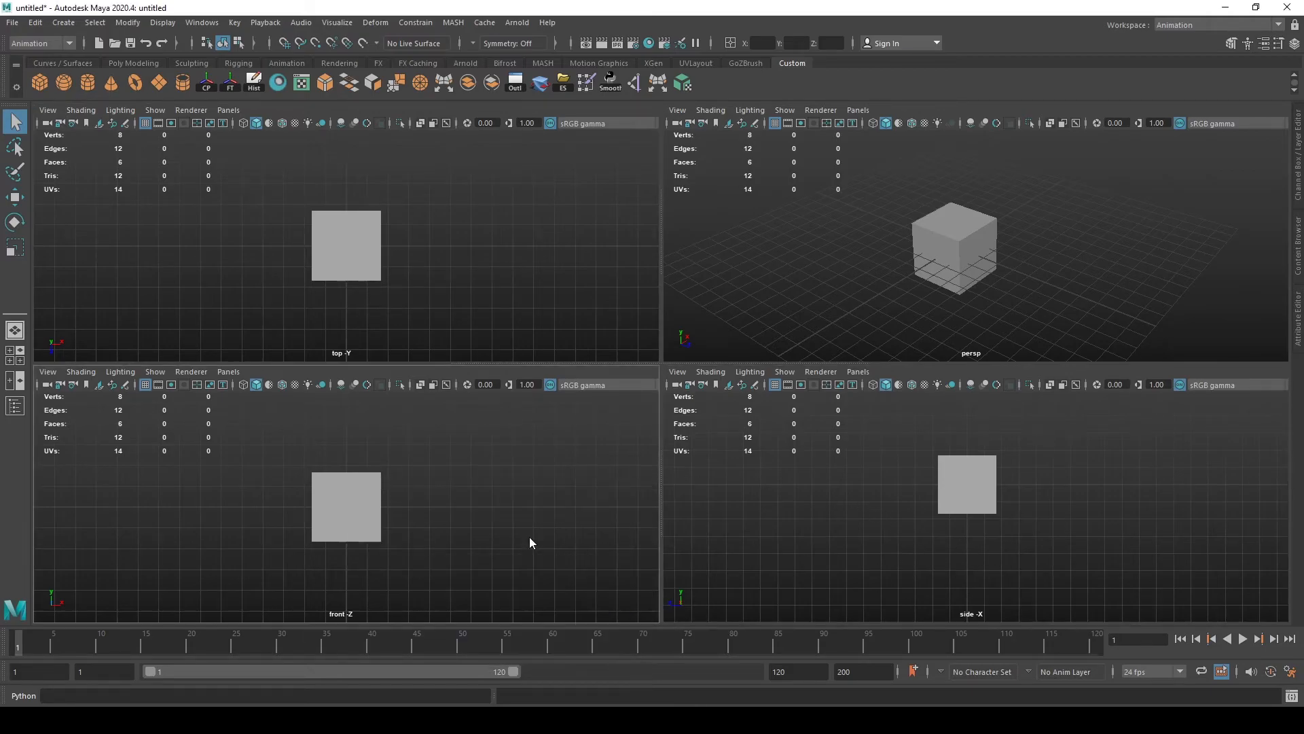
{"action": "mouse_move", "coordinate": [868, 454]}
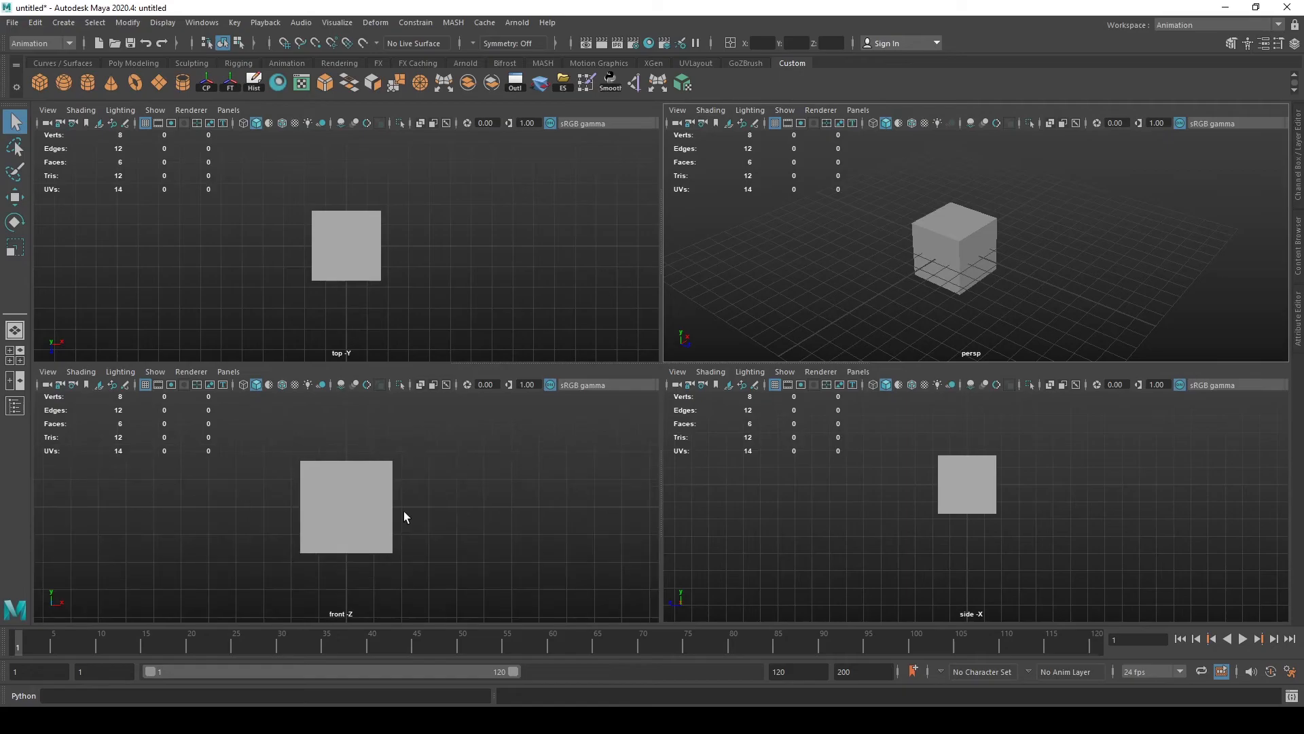
{"action": "mouse_move", "coordinate": [391, 492]}
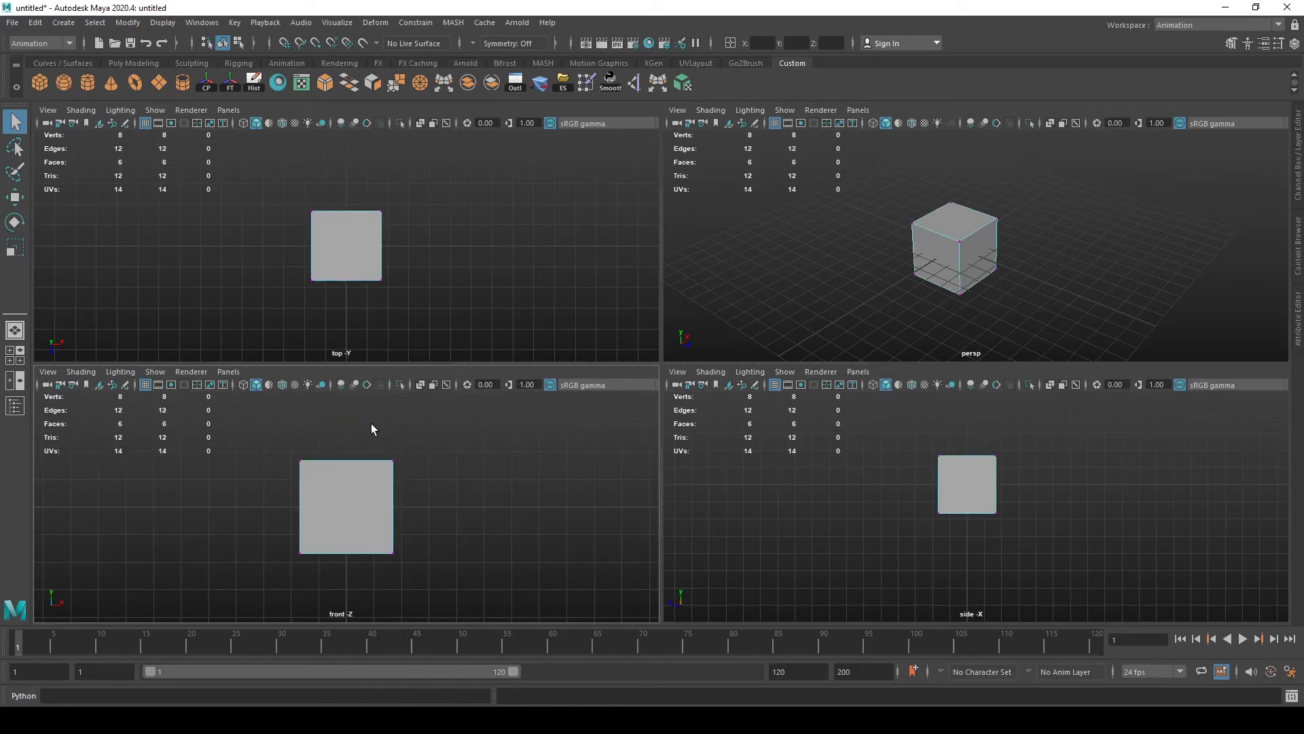
Toggle wireframe display with 4, back to shaded with 5, then maximize the perspective panel
{"action": "key", "text": "4"}
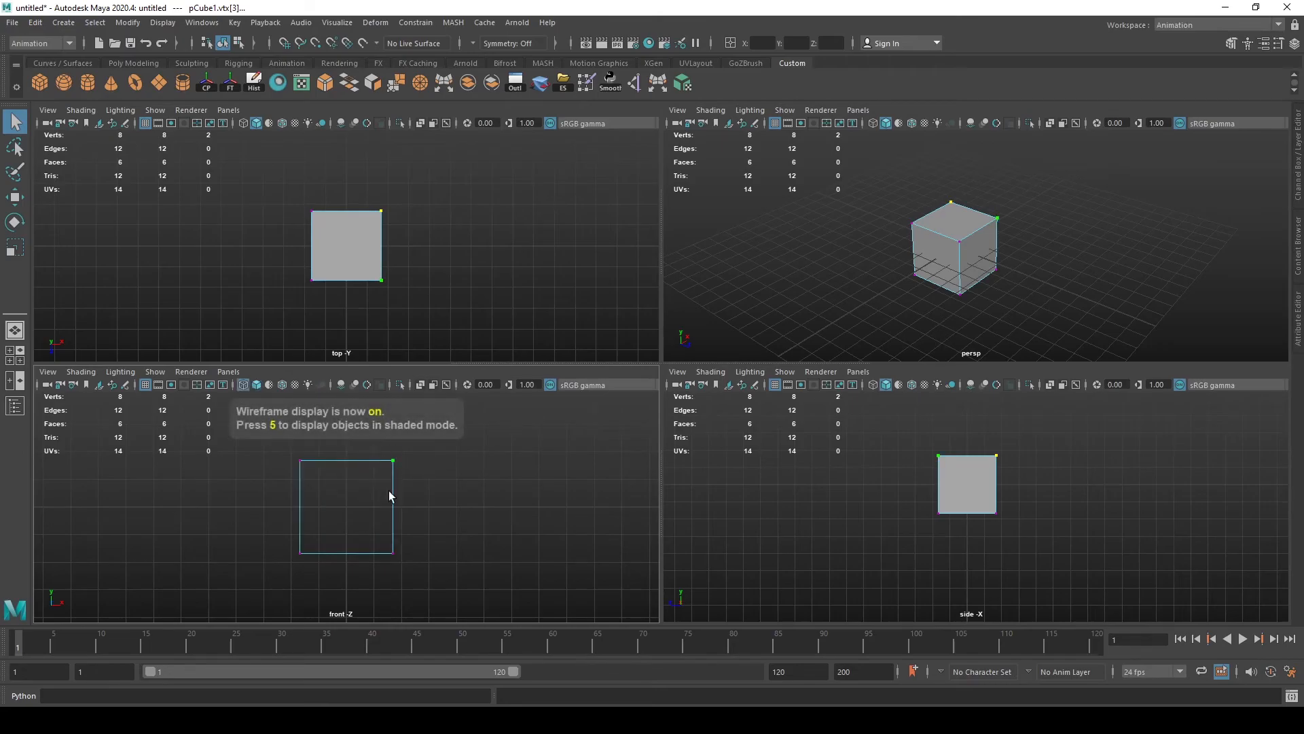
{"action": "key", "text": "5"}
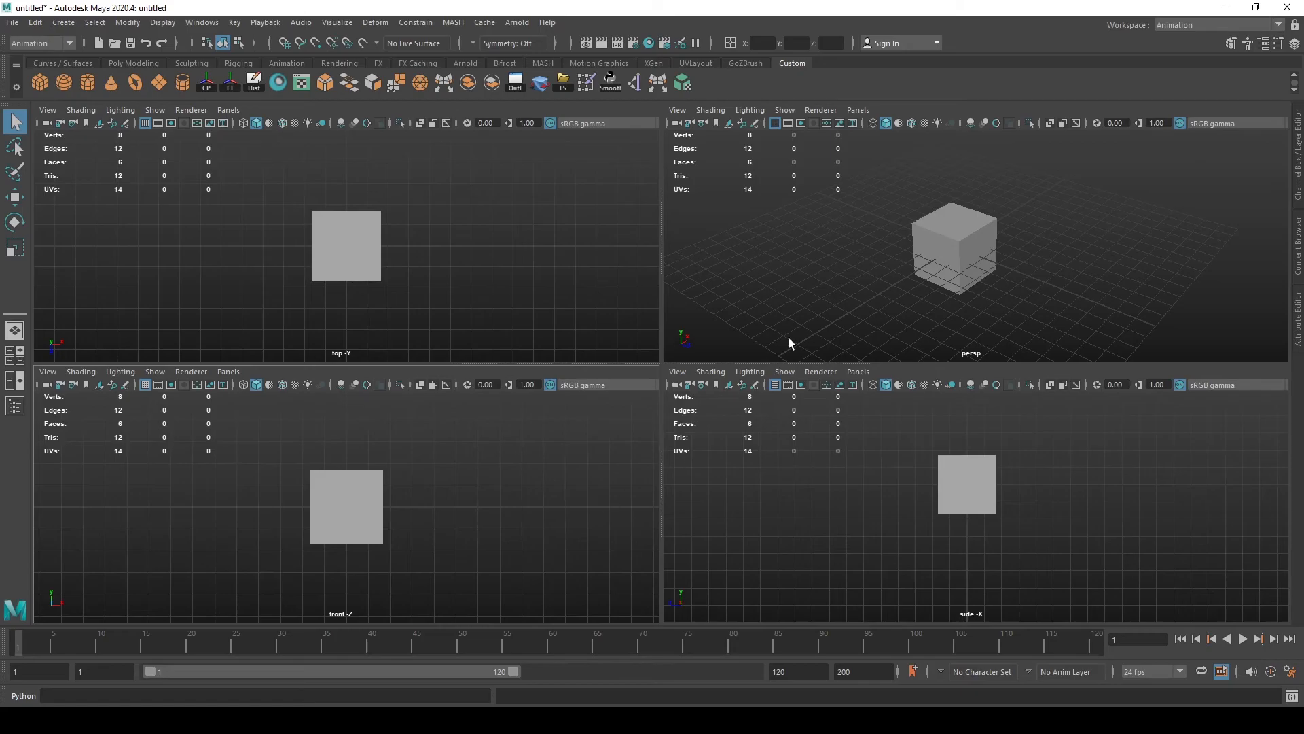
{"action": "key", "text": "space"}
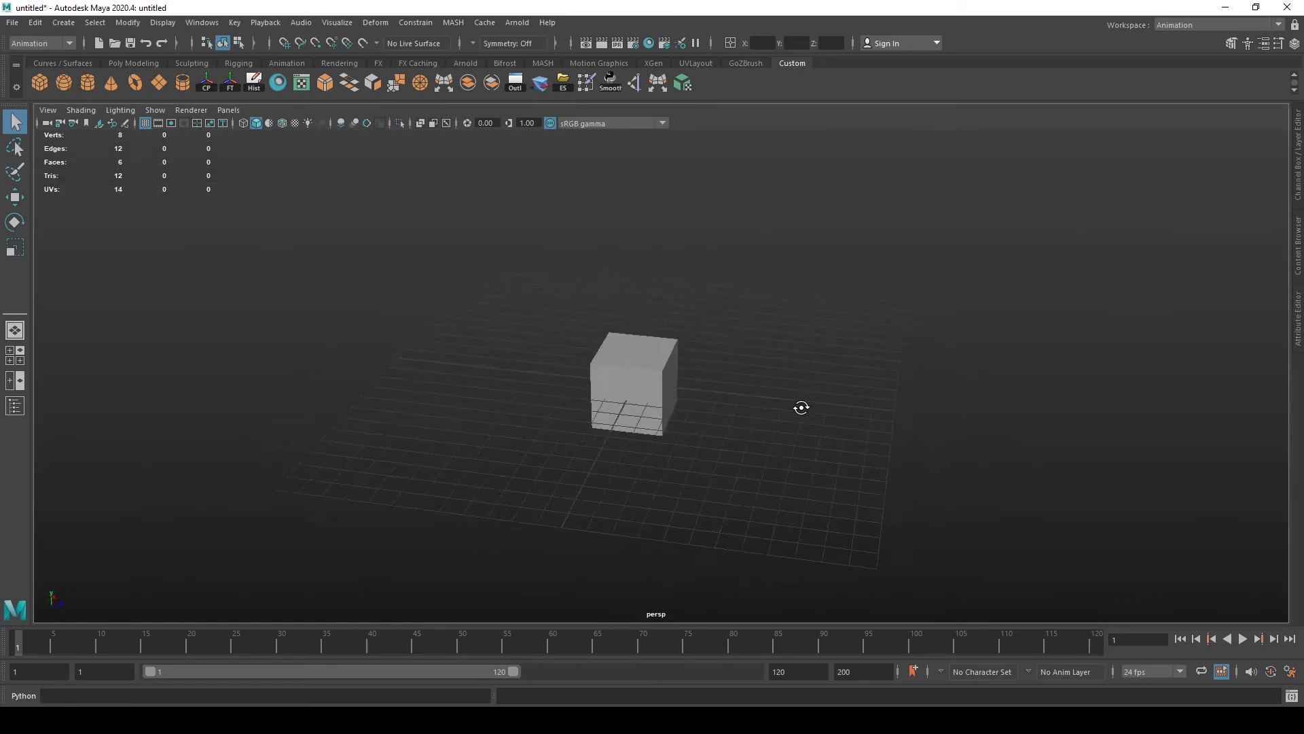
Select the cube in the full perspective view and switch it to wireframe display with 4
{"action": "left_click", "coordinate": [636, 383]}
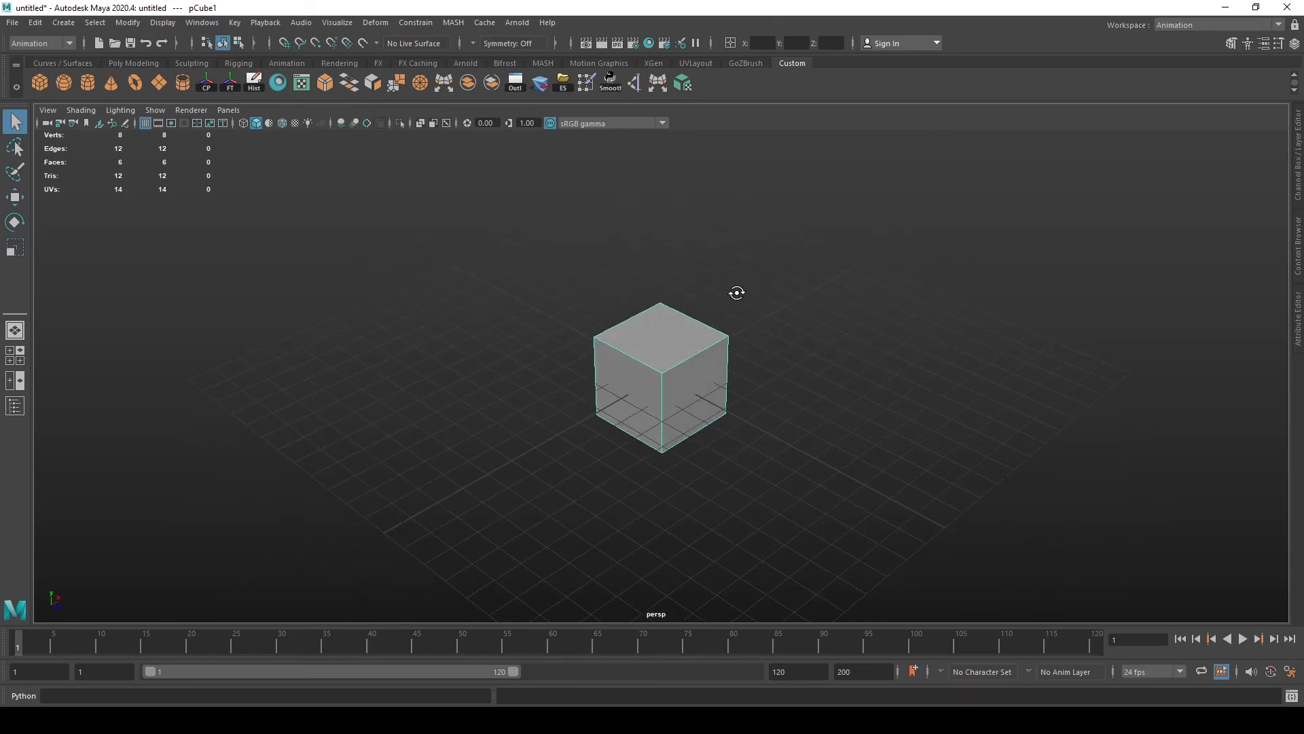
{"action": "key", "text": "4"}
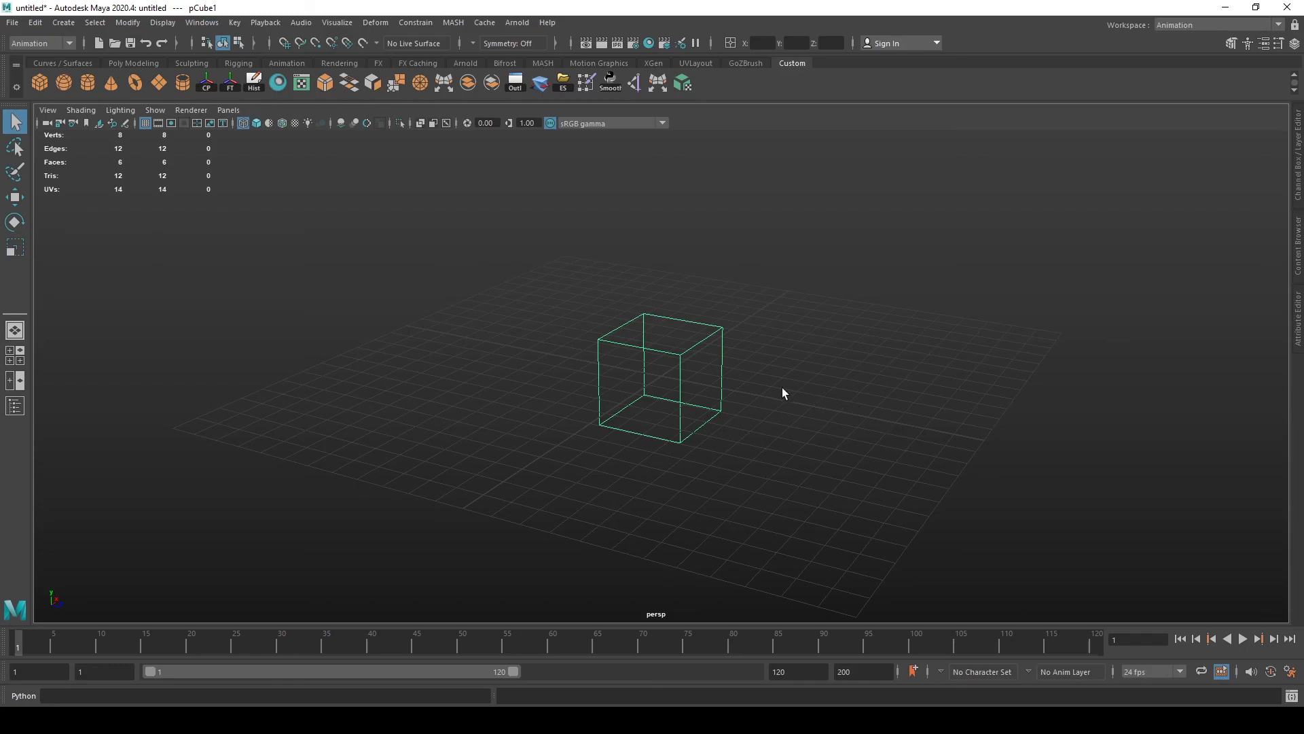
{"action": "mouse_move", "coordinate": [780, 408]}
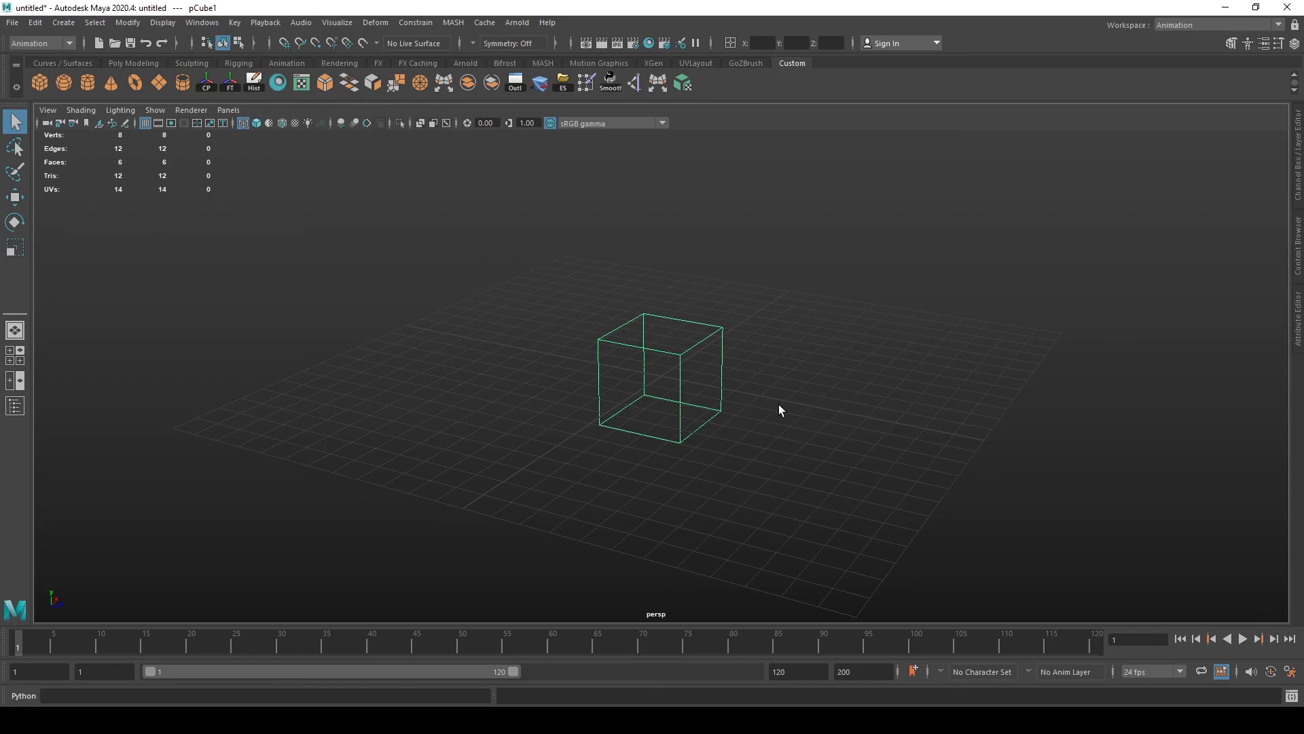